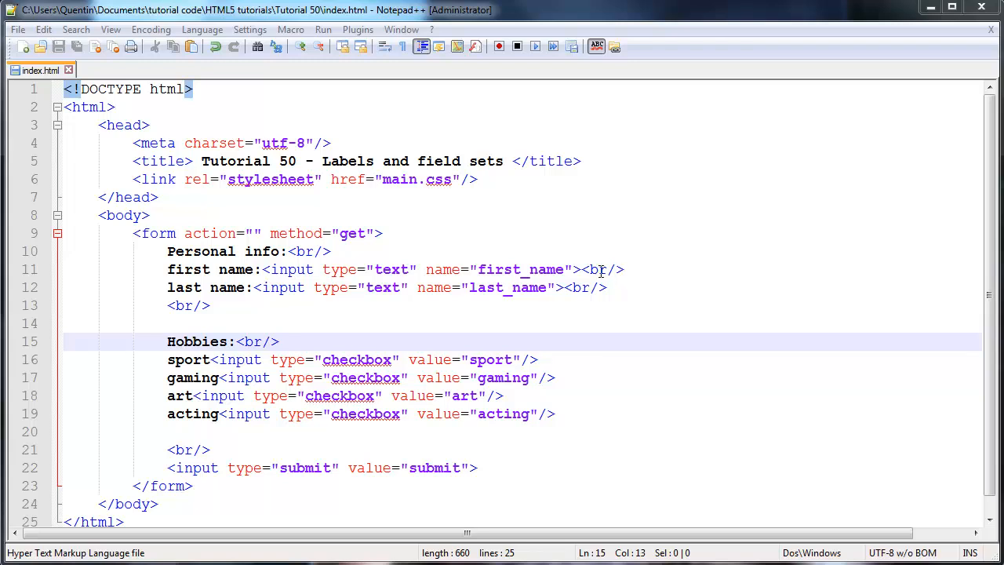
mouse_move(296, 160)
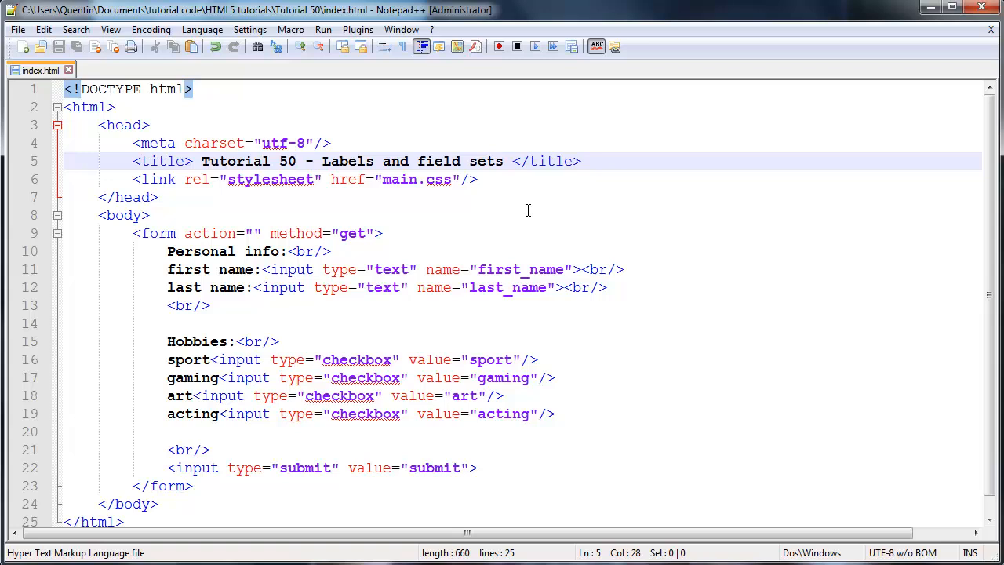
mouse_move(317, 157)
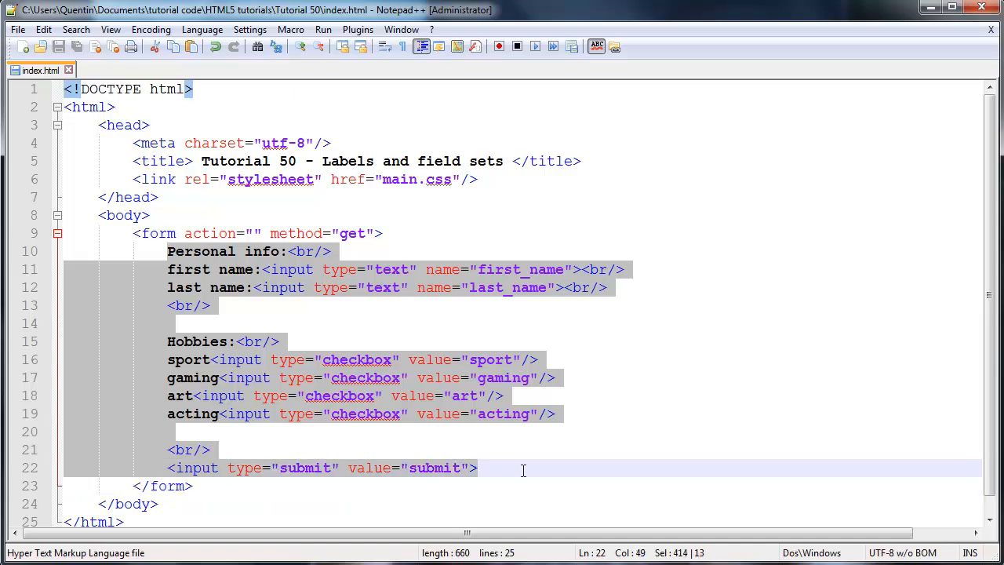
mouse_move(210, 289)
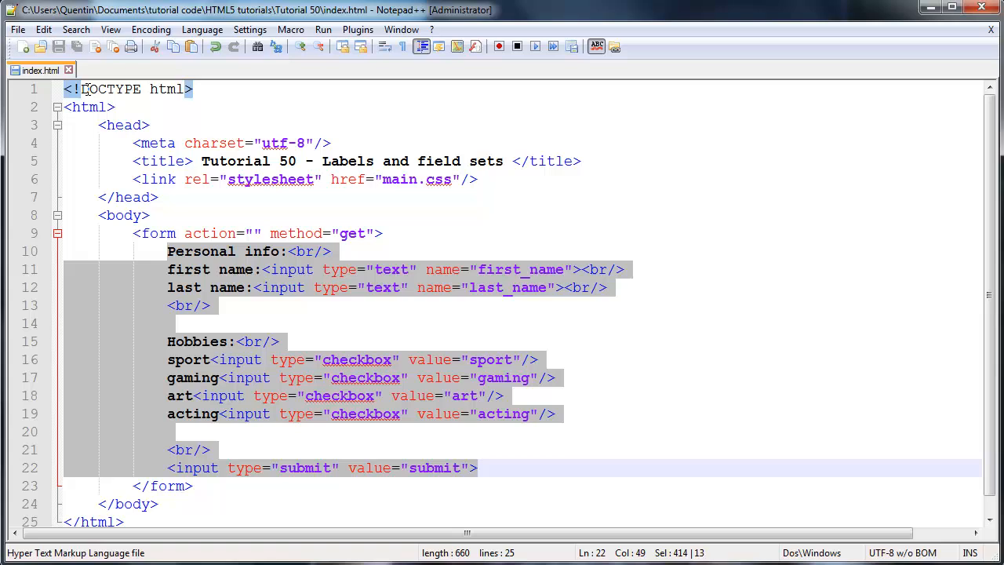
mouse_move(284, 265)
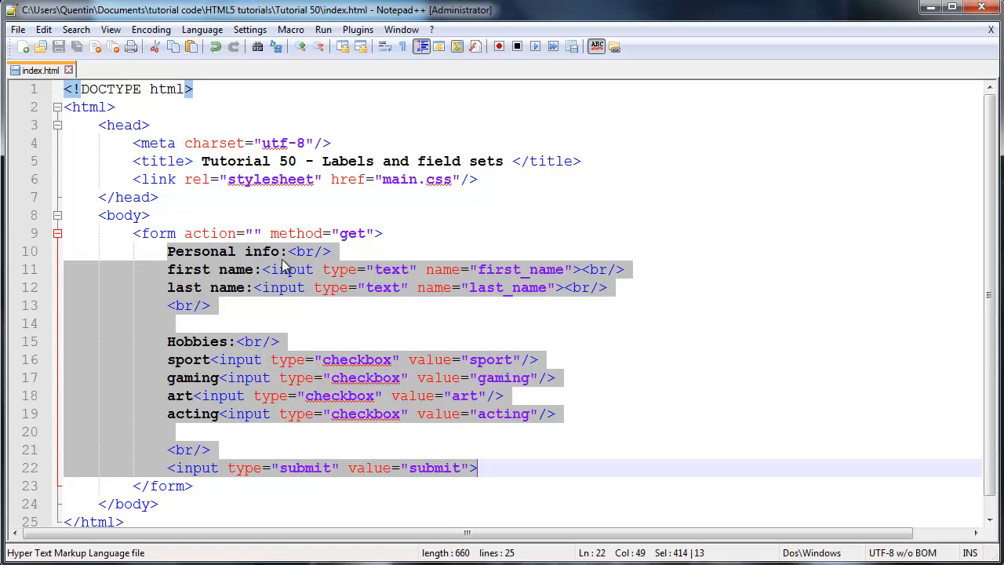
Review the Hobbies and Personal info lines and select the personal info and name lines to wrap
click(188, 270)
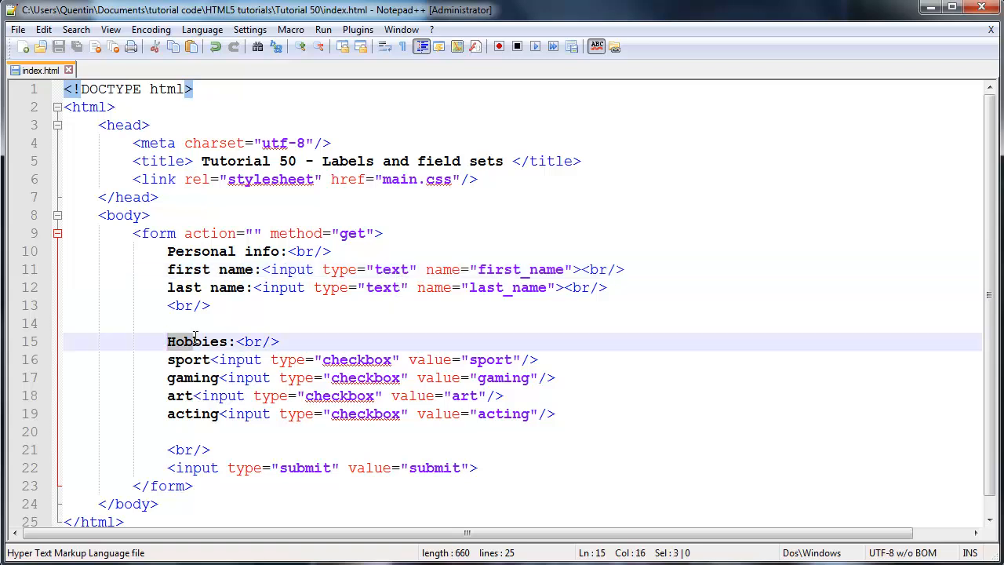
drag(167, 342, 280, 342)
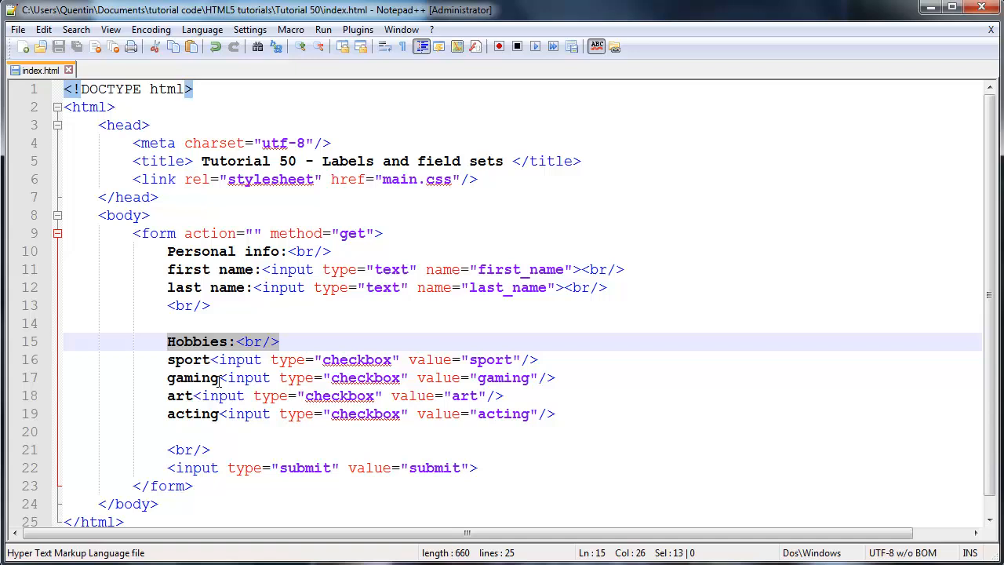
click(201, 359)
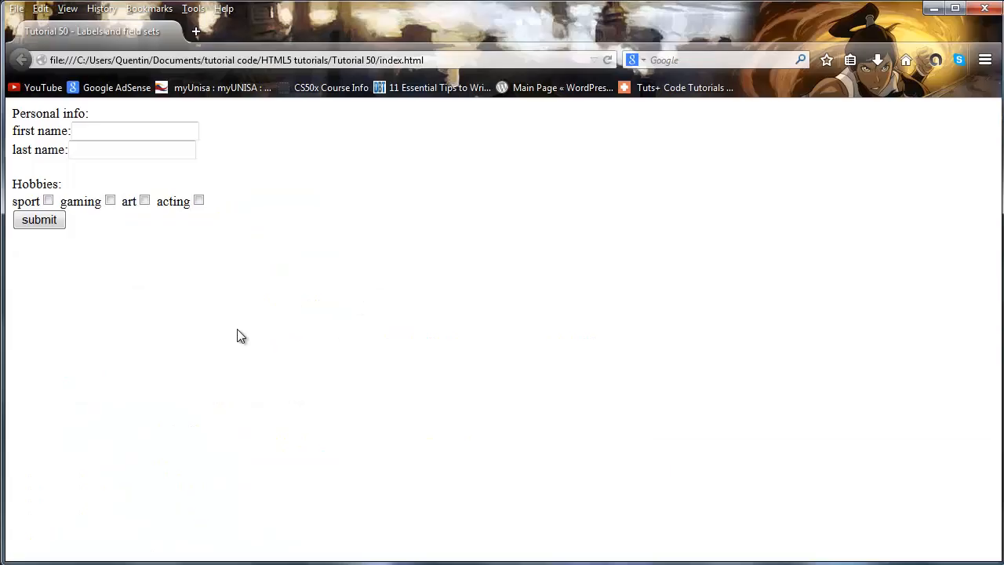
double_click(50, 113)
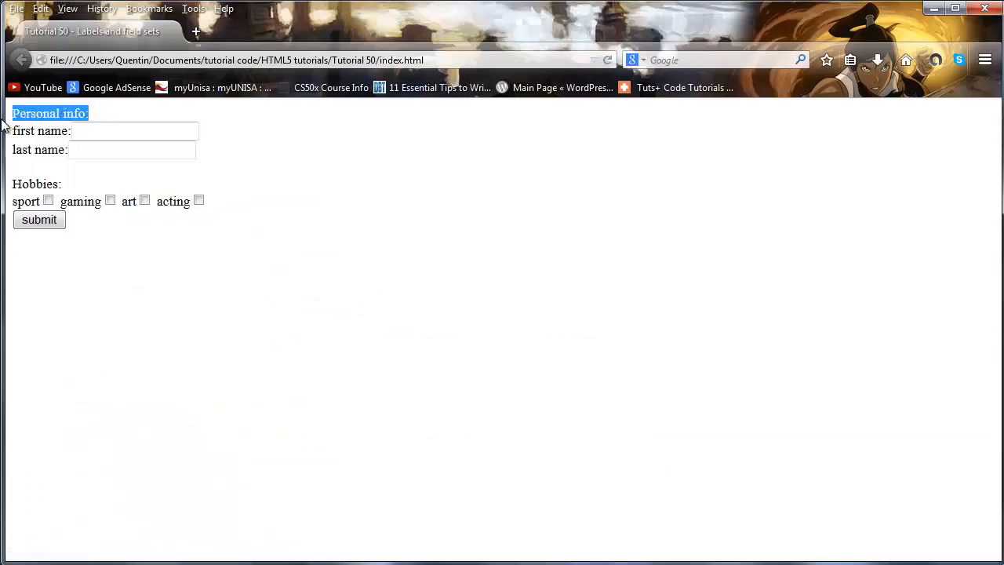
click(133, 132)
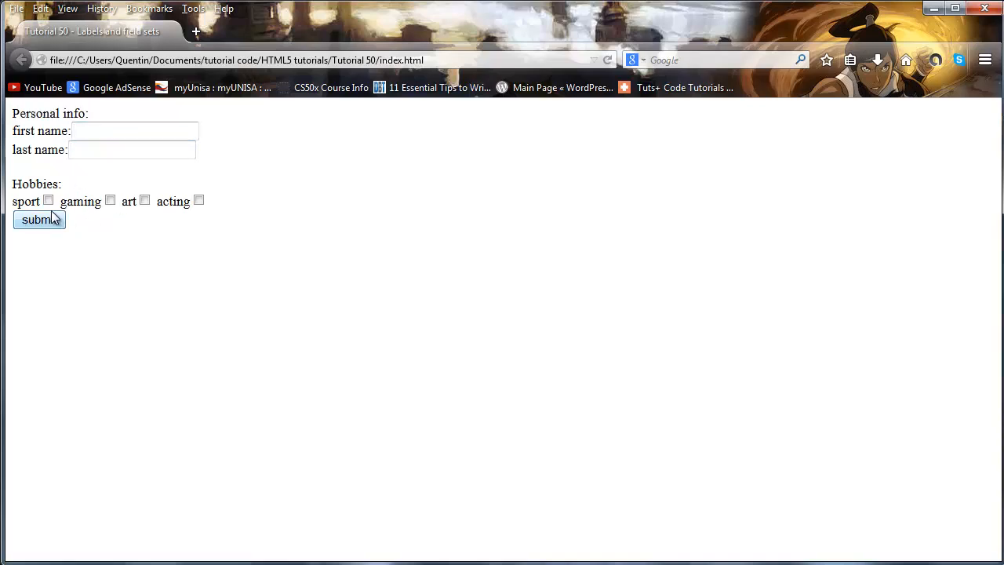
mouse_move(91, 217)
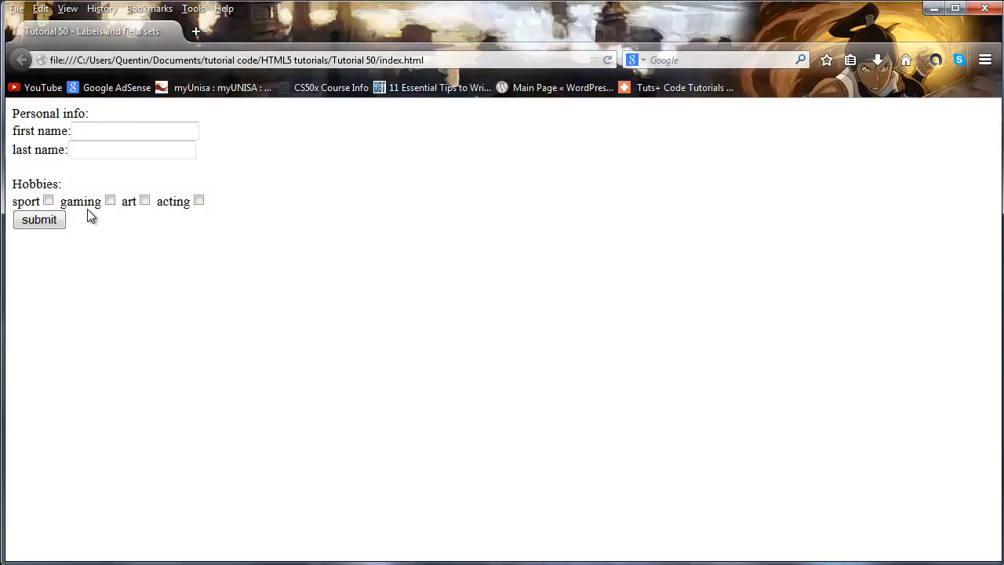
click(132, 150)
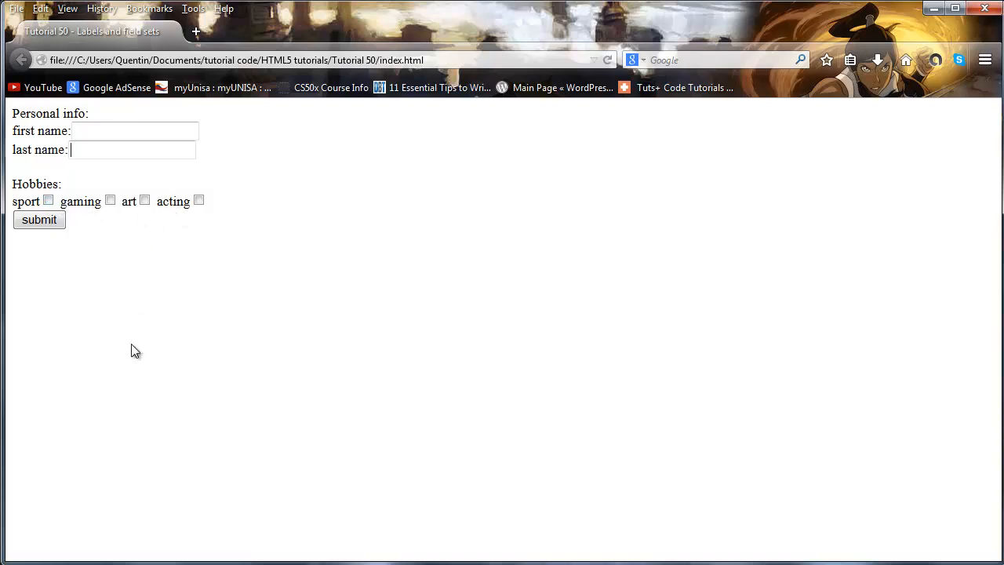
mouse_move(86, 540)
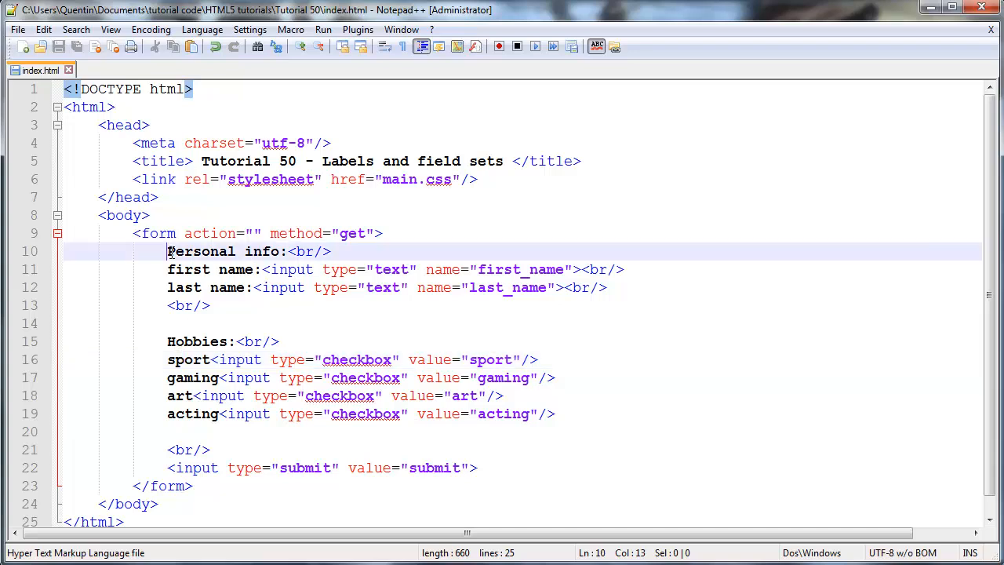
drag(166, 251, 217, 305)
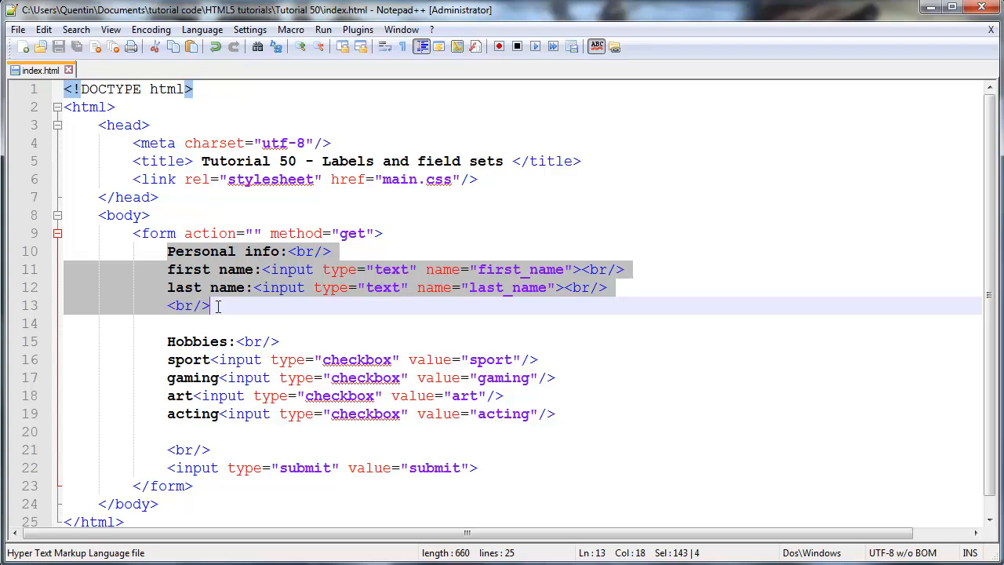
mouse_move(461, 169)
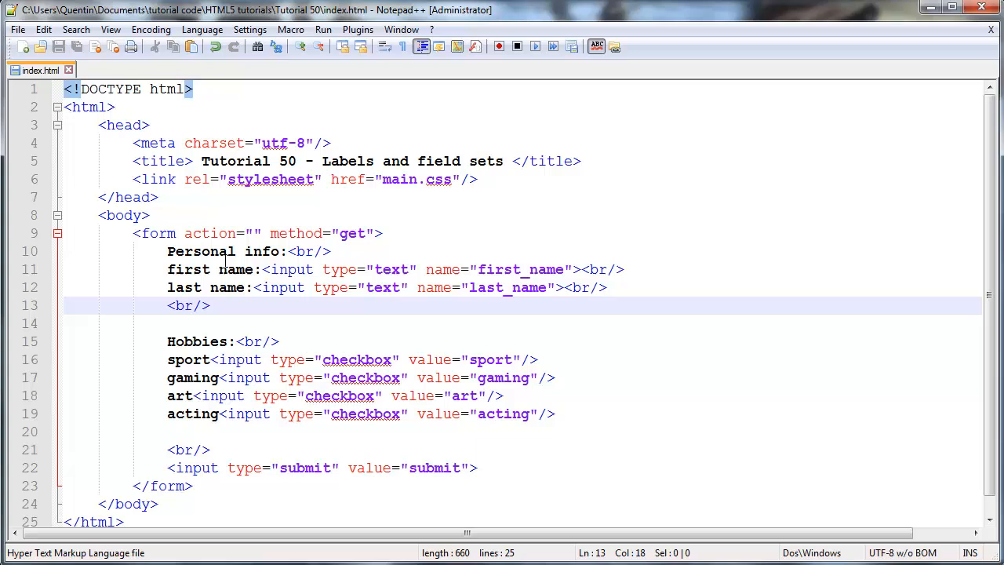
mouse_move(342, 254)
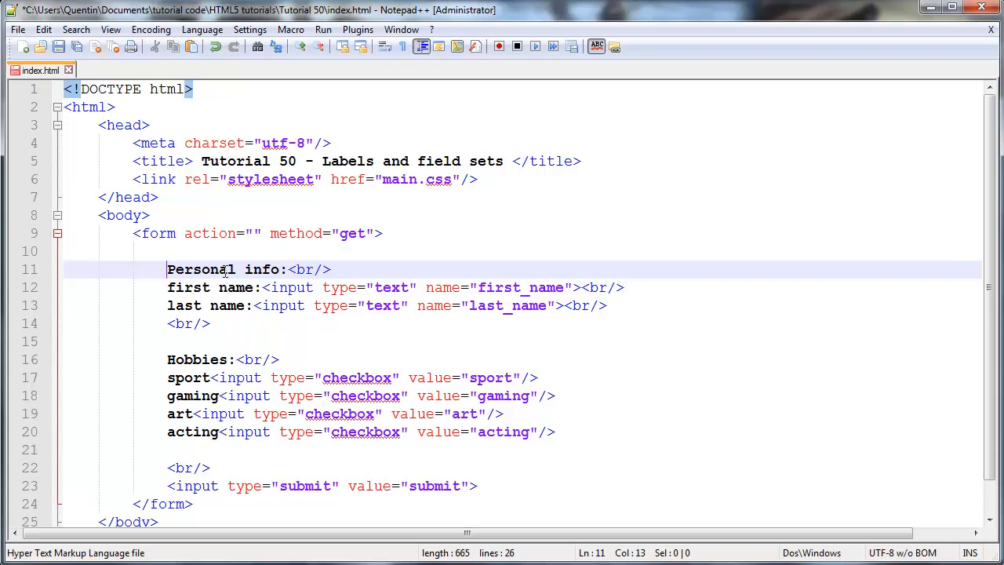
Add <fieldset> above Personal info and </fieldset> after the last name line, indenting the enclosed lines
click(188, 251)
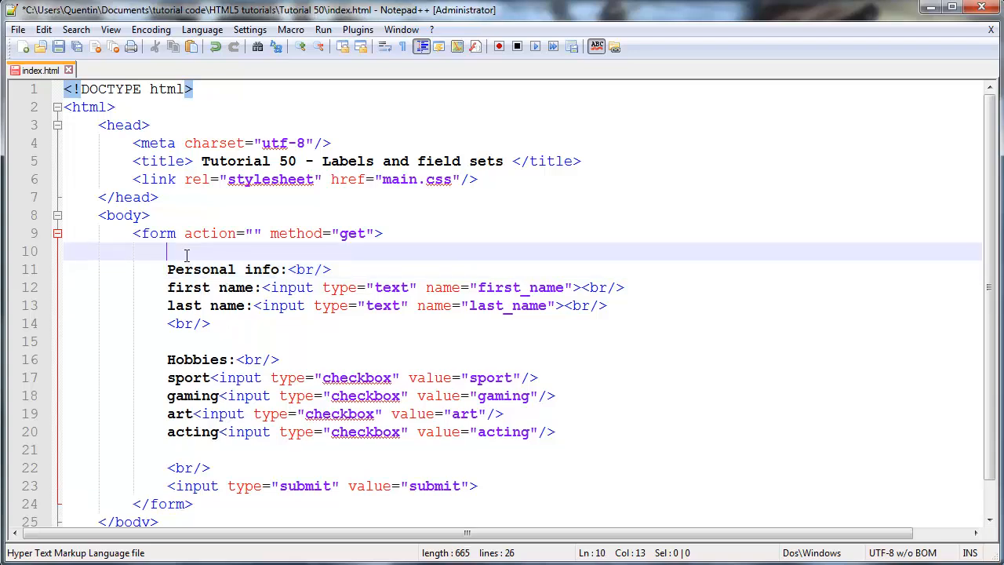
text(<fieldset>)
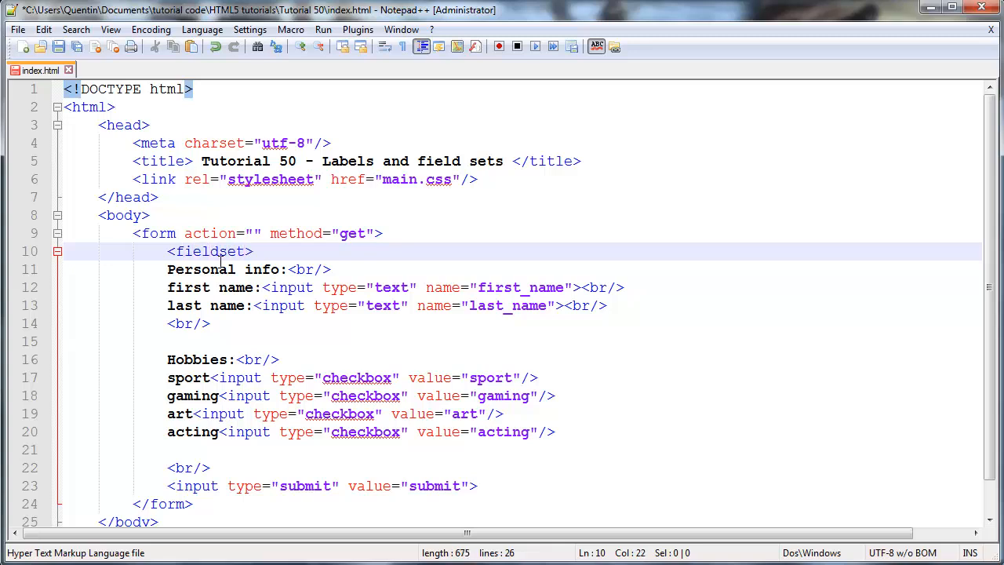
click(210, 323)
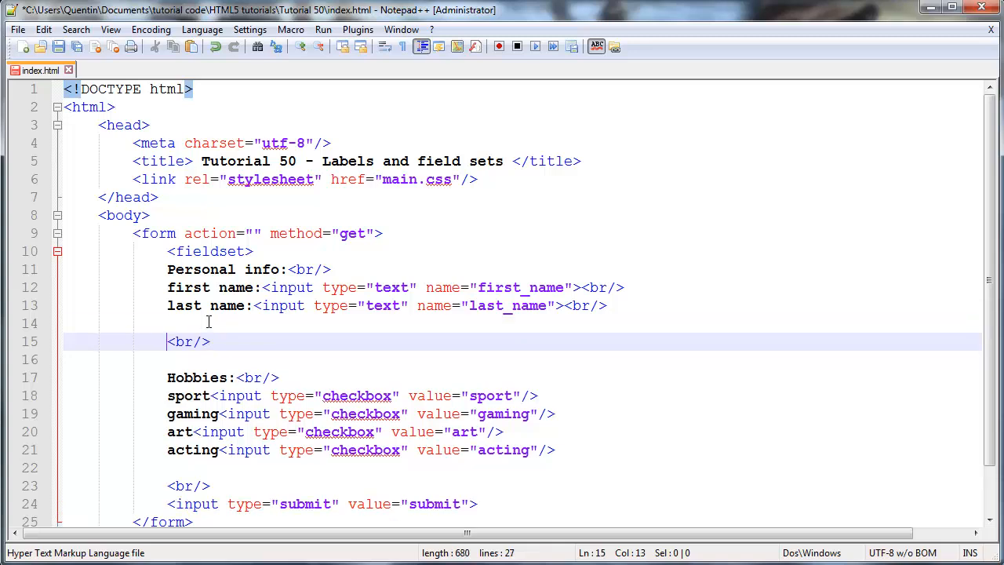
text(<f>)
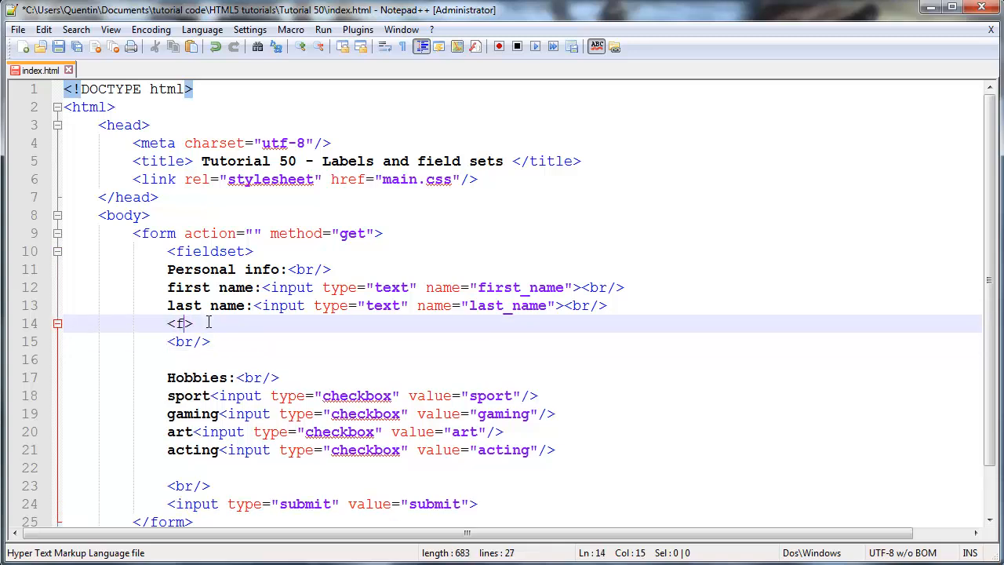
text(ieldset)
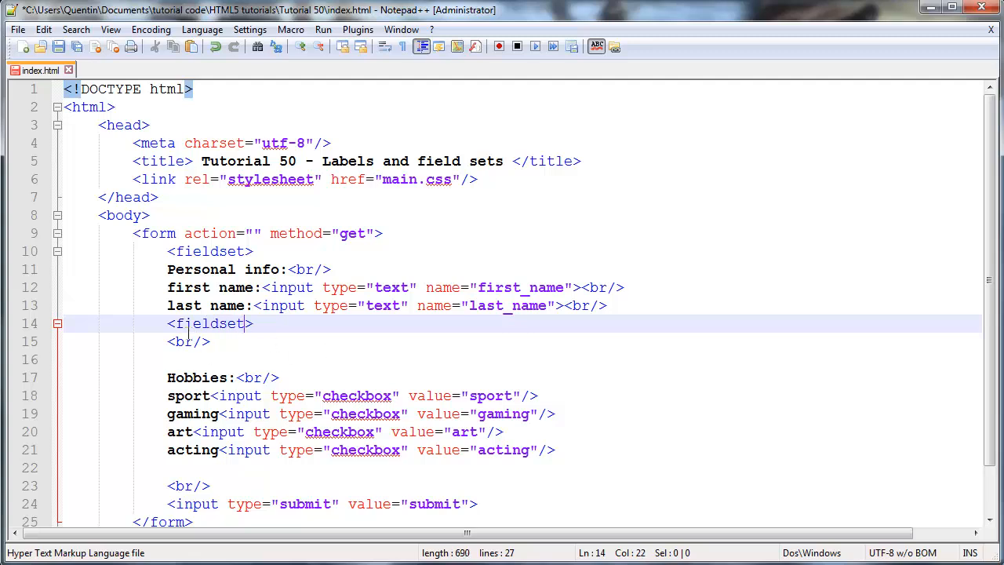
text(/)
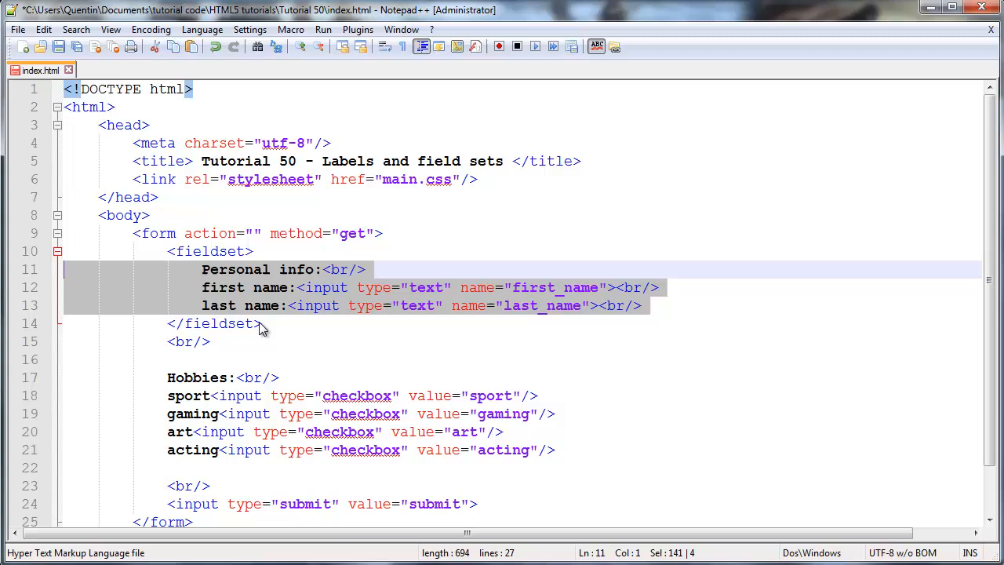
click(642, 305)
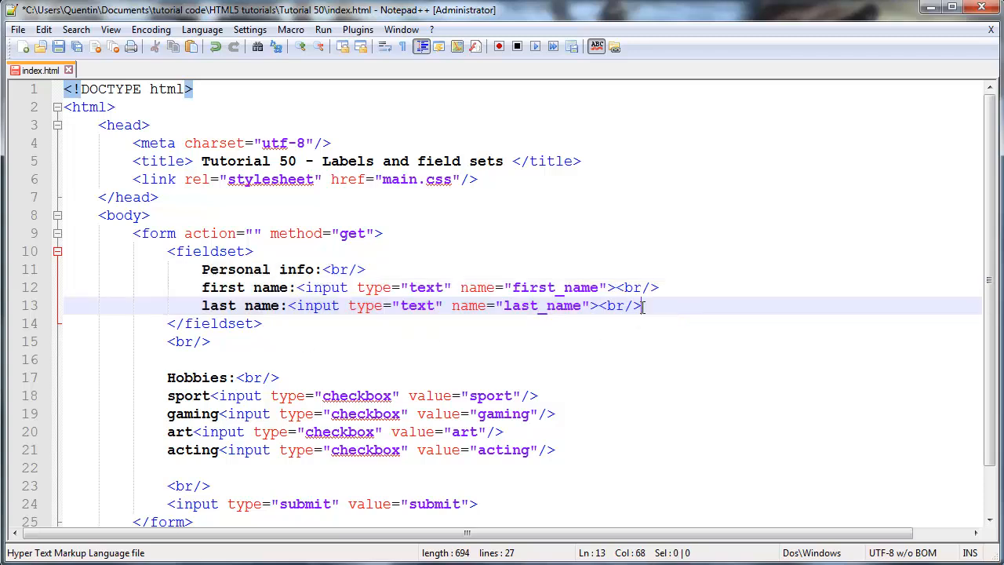
click(191, 251)
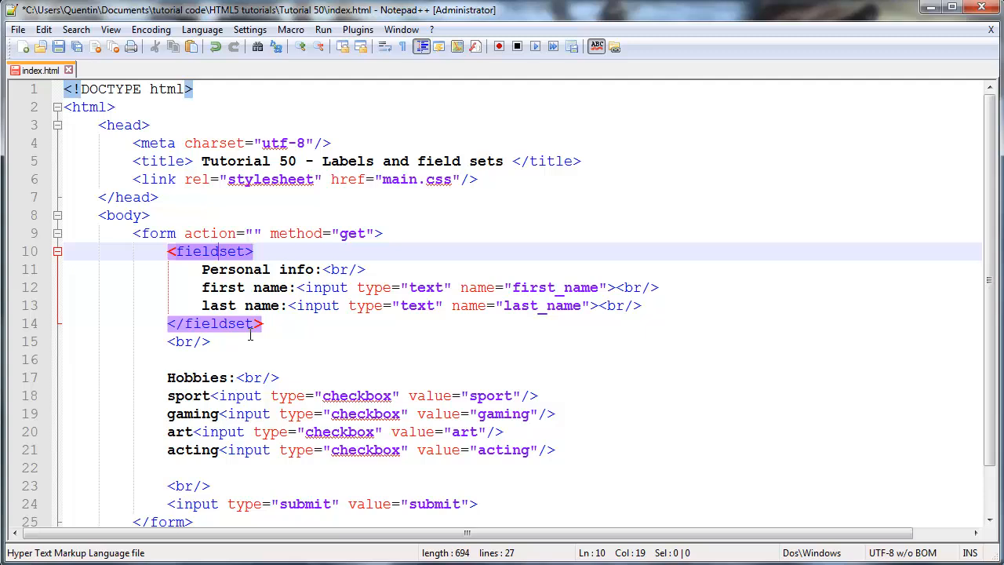
mouse_move(188, 337)
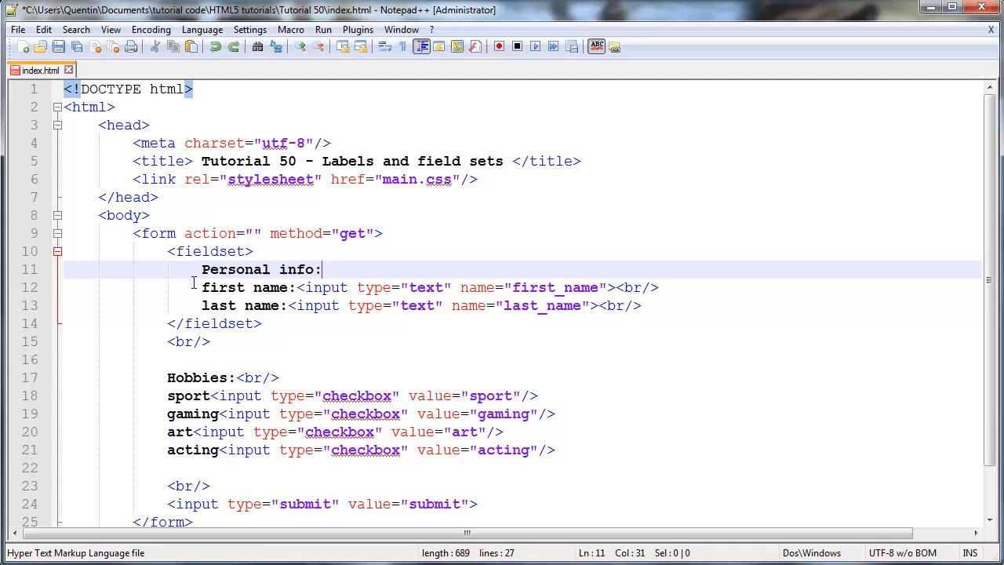
Wrap Personal info: in <legend></legend> in place of the <br/> and save the page
text(<>)
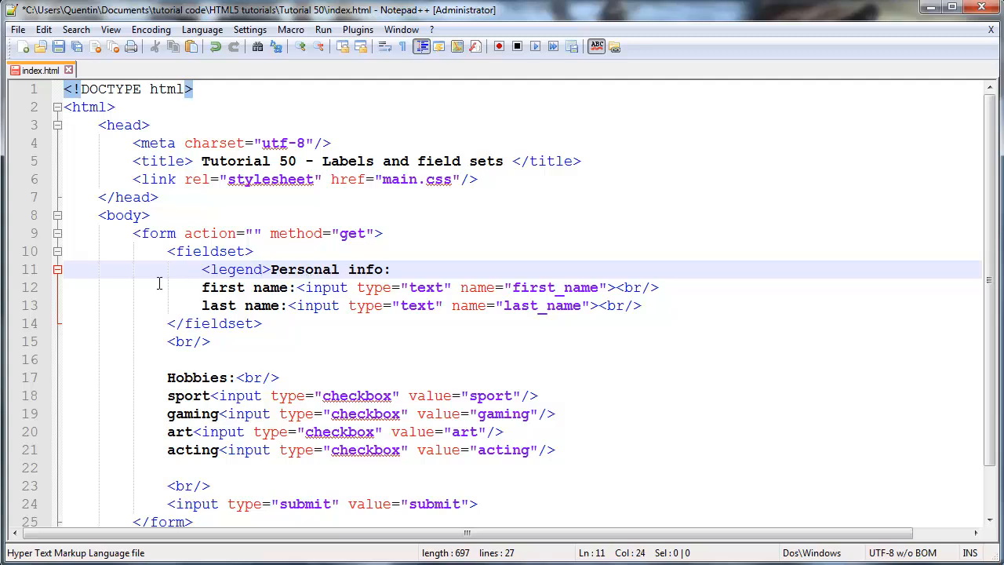
click(253, 287)
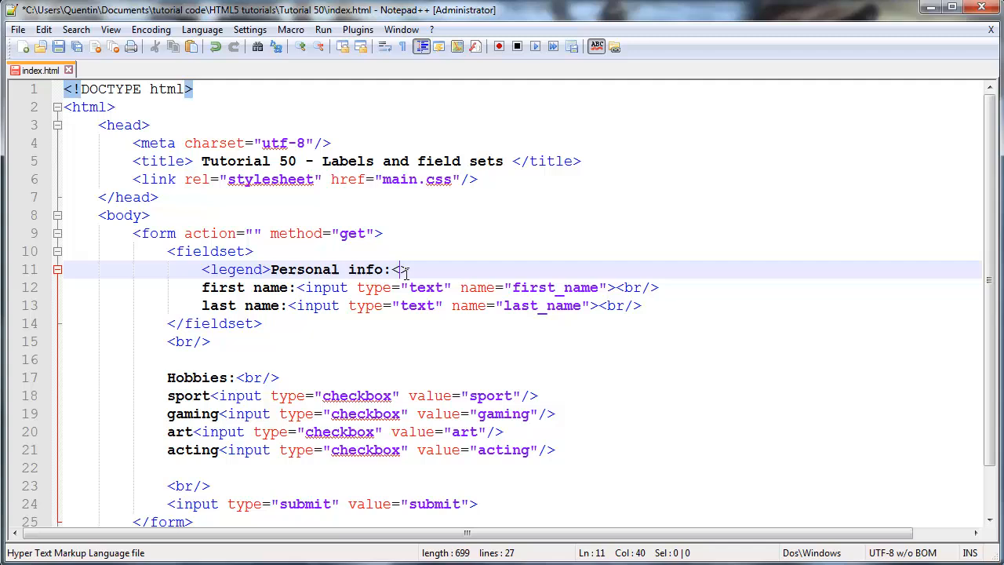
text(legemnd>)
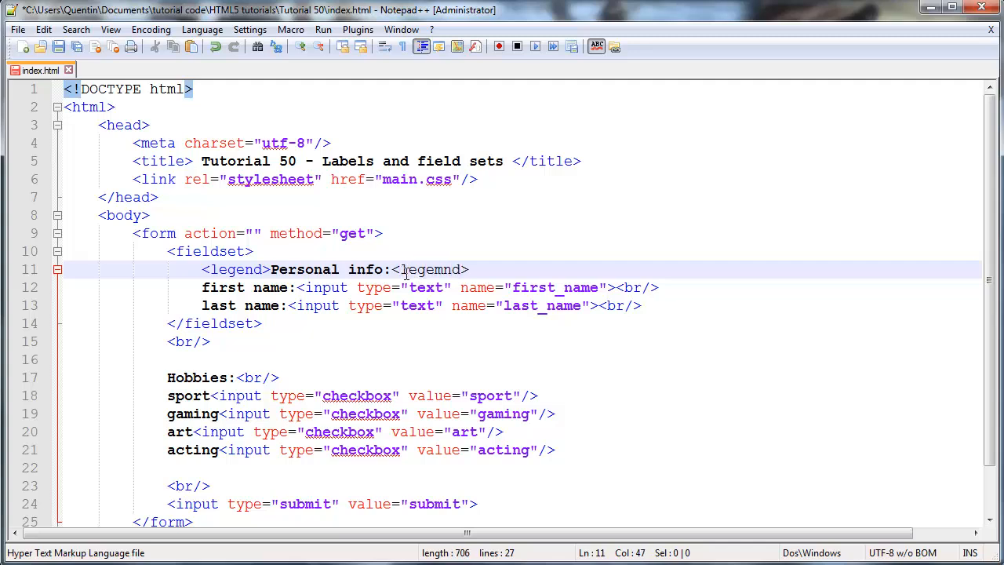
key(Backspace)
text(/)
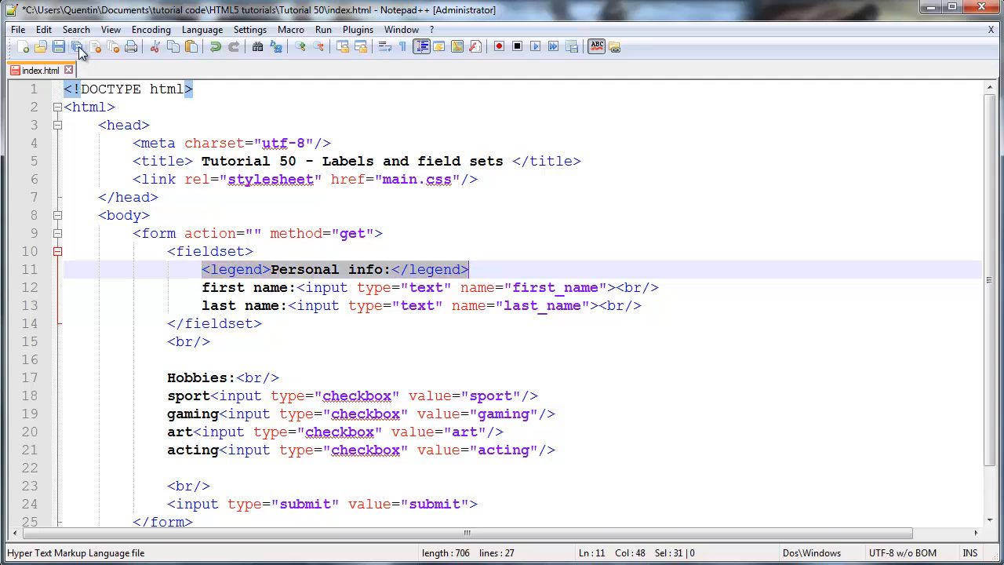
click(75, 47)
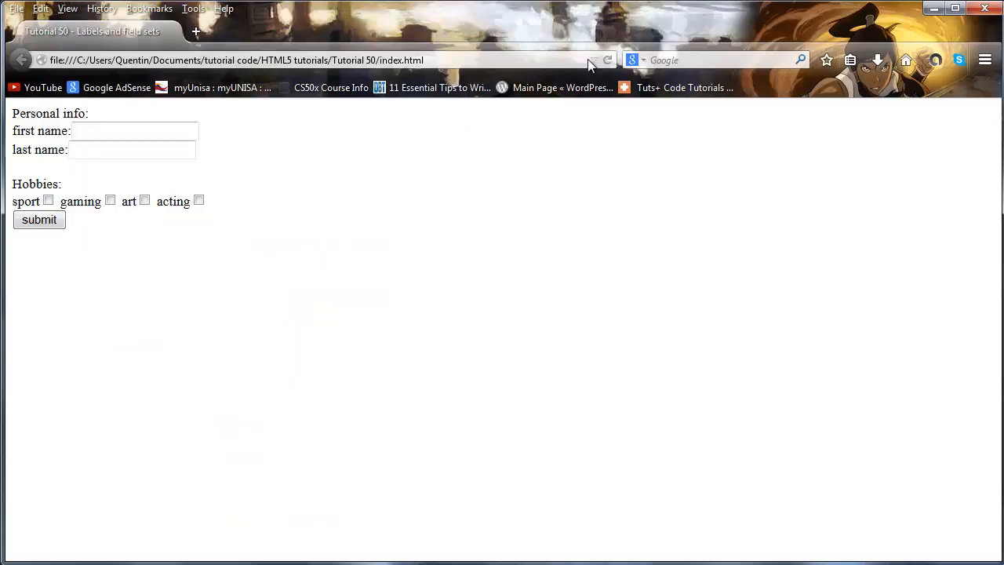
Reload the form in Firefox to see the fieldset, then return to the source
click(607, 60)
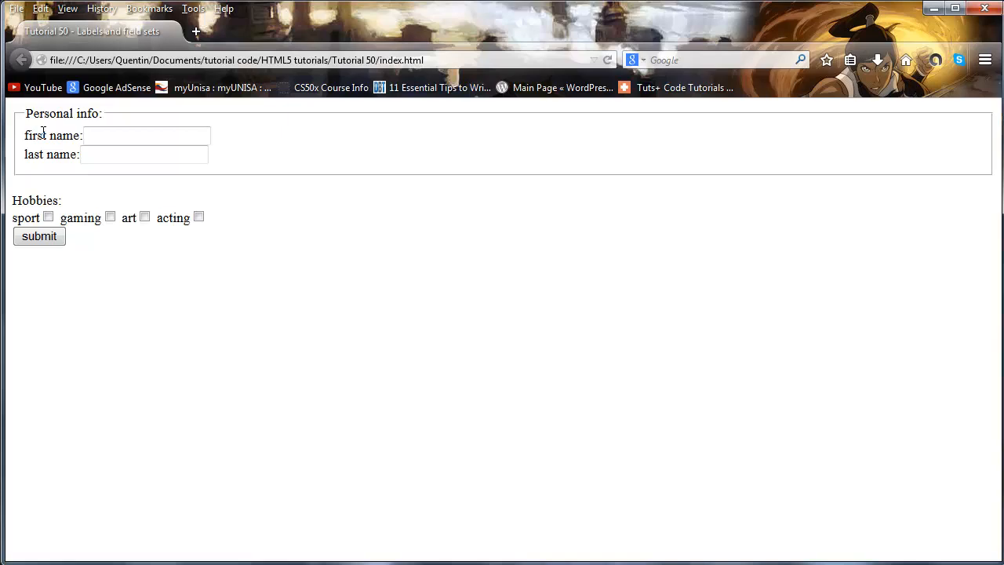
mouse_move(33, 180)
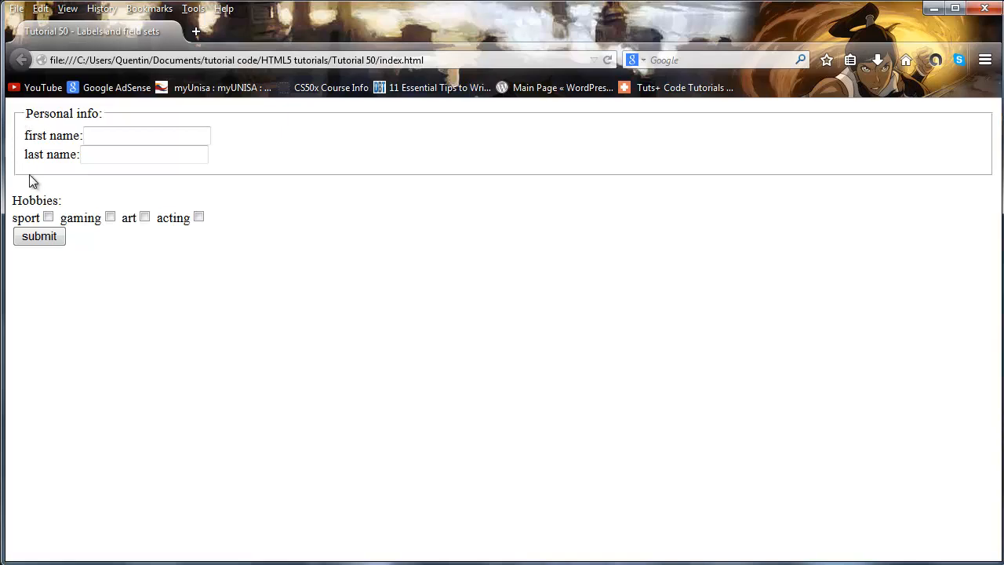
mouse_move(342, 132)
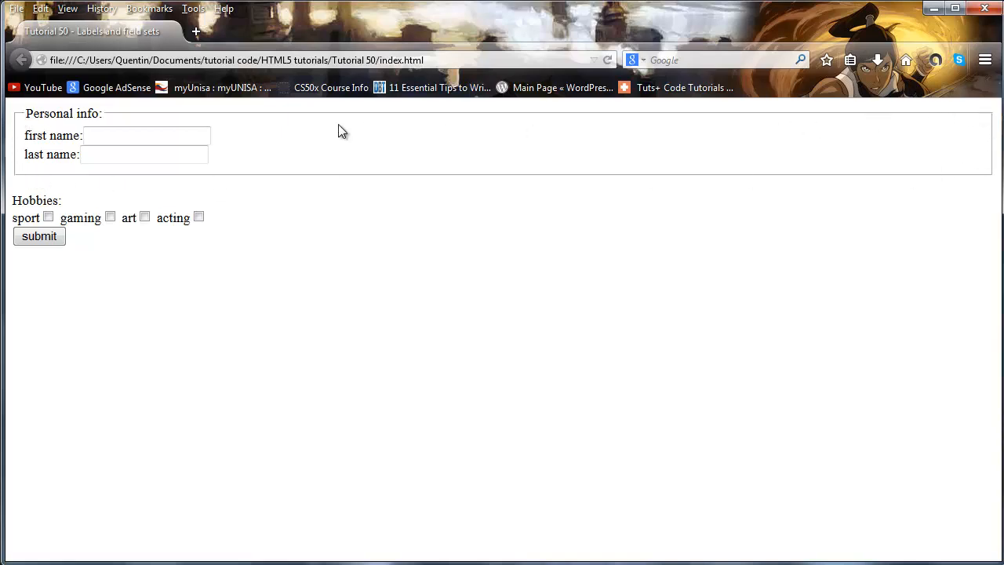
click(144, 155)
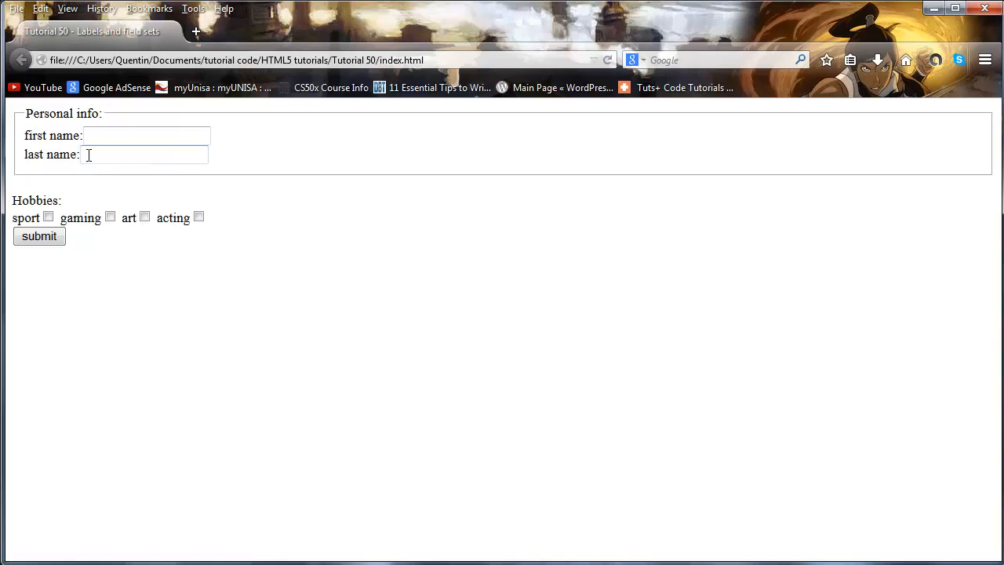
double_click(91, 112)
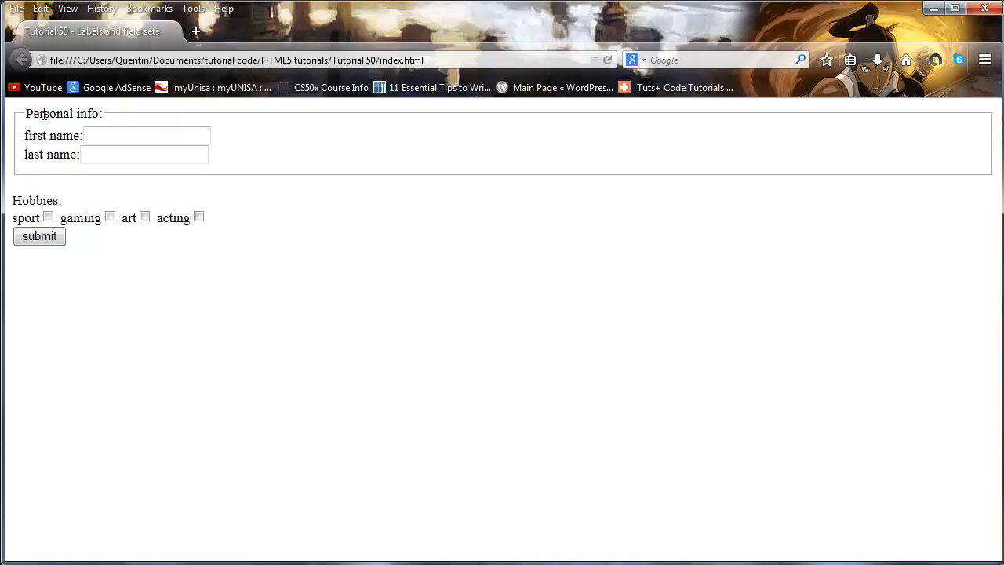
click(144, 155)
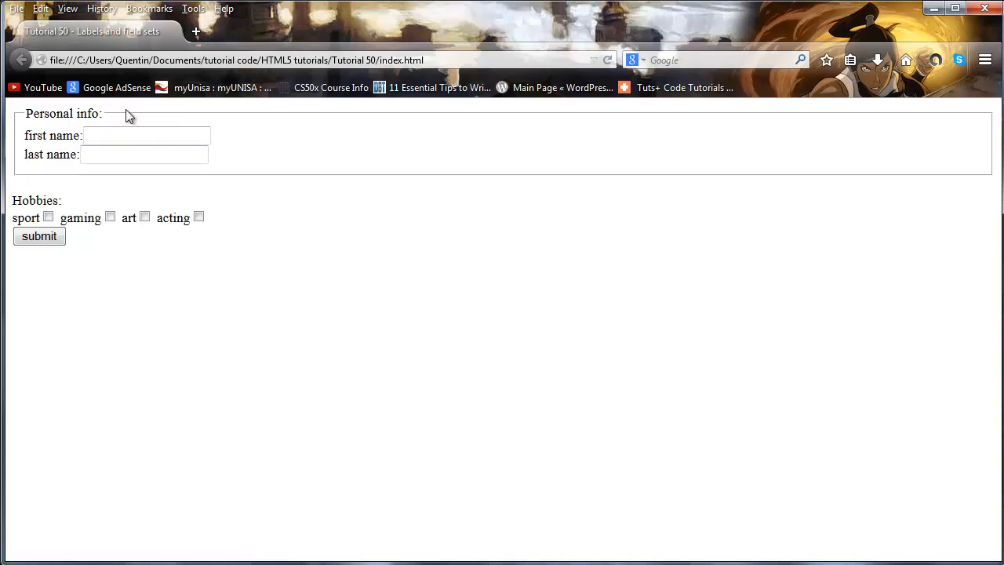
mouse_move(250, 308)
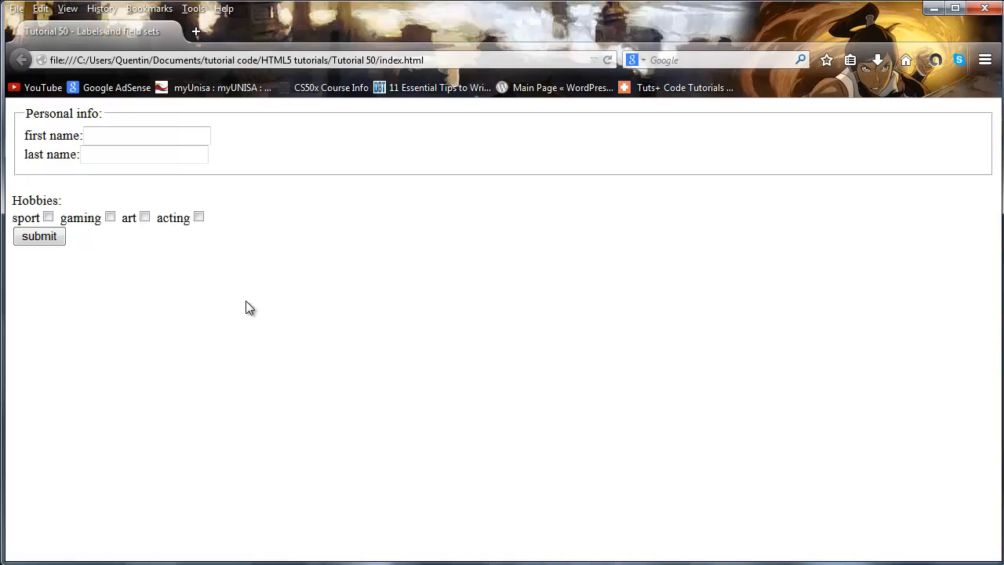
mouse_move(57, 198)
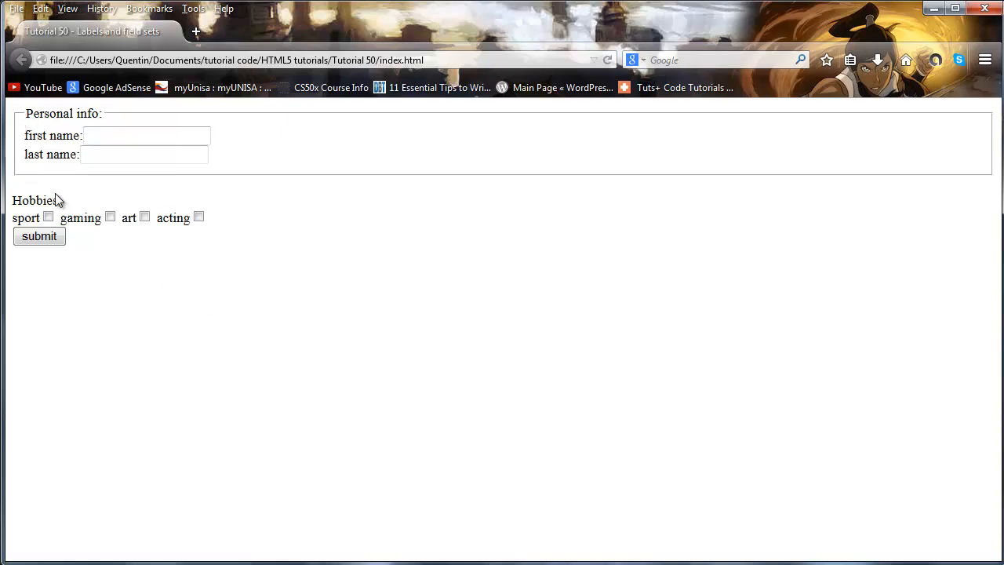
mouse_move(568, 210)
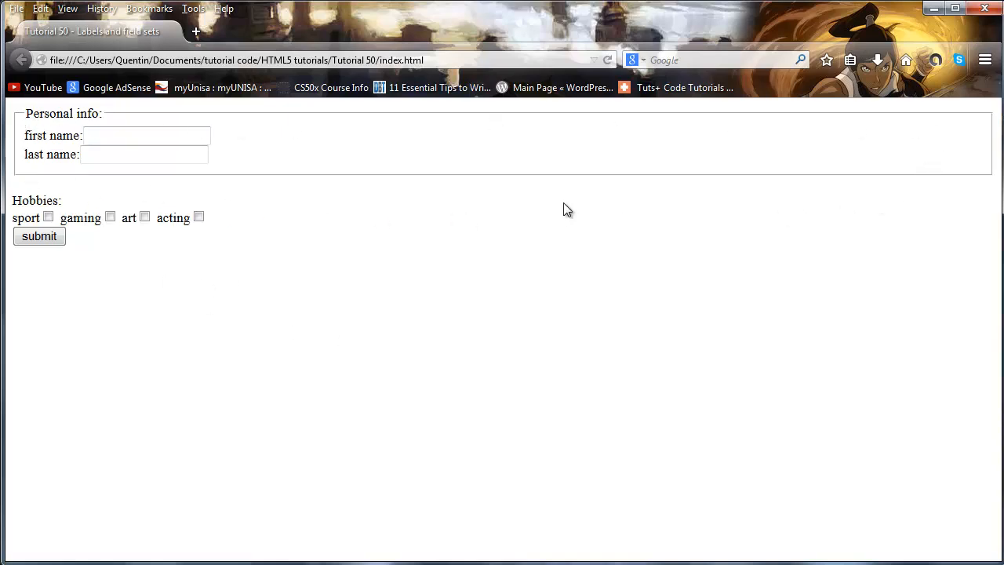
mouse_move(40, 329)
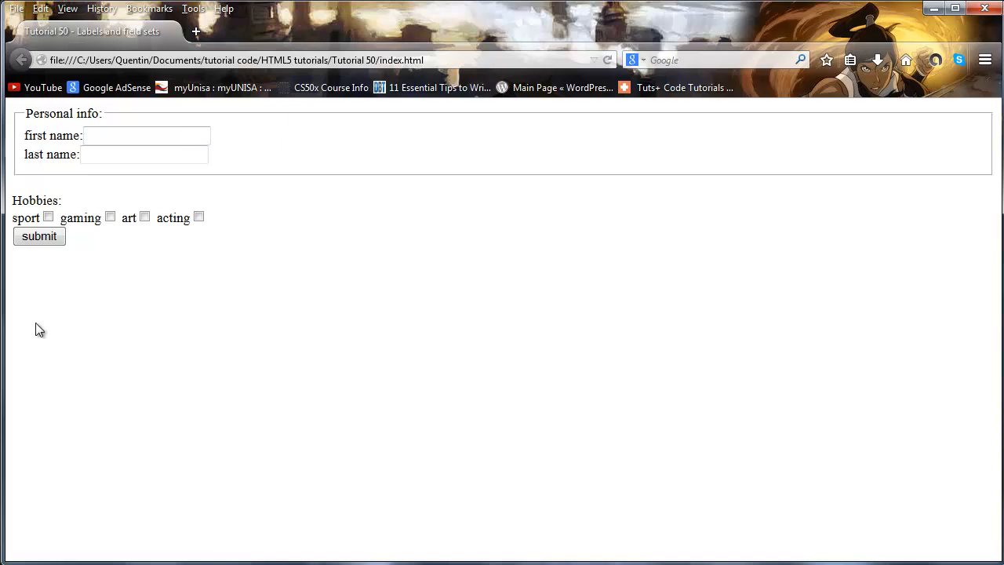
mouse_move(238, 224)
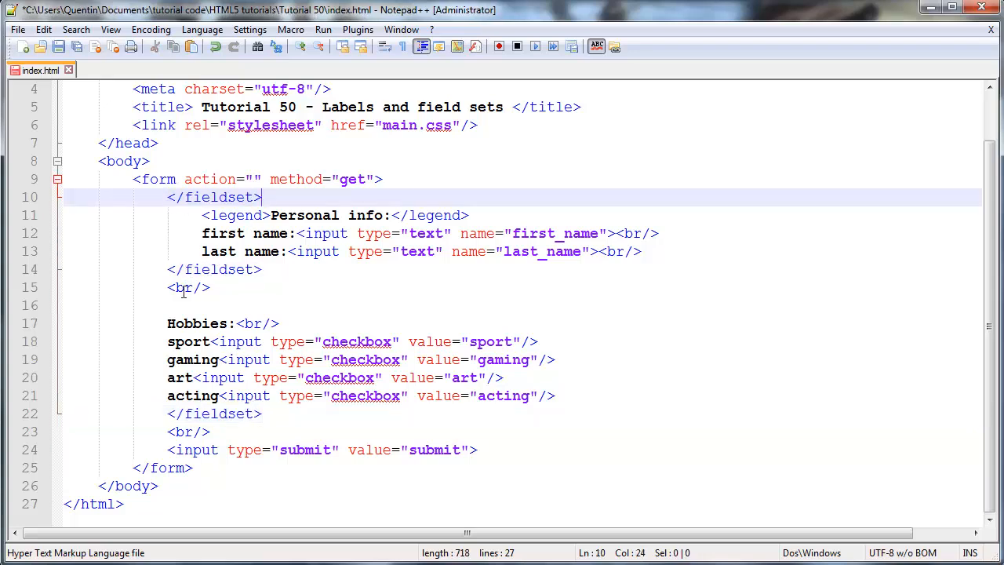
Wrap the hobby checkboxes in their own fieldset with a legend reading Hobbies
key(Backspace)
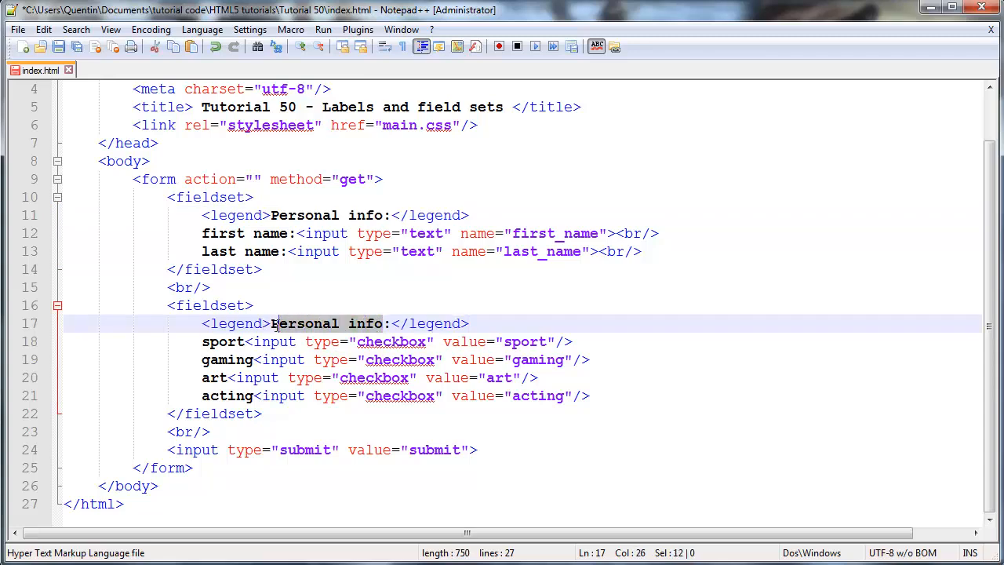
text(Hobbi)
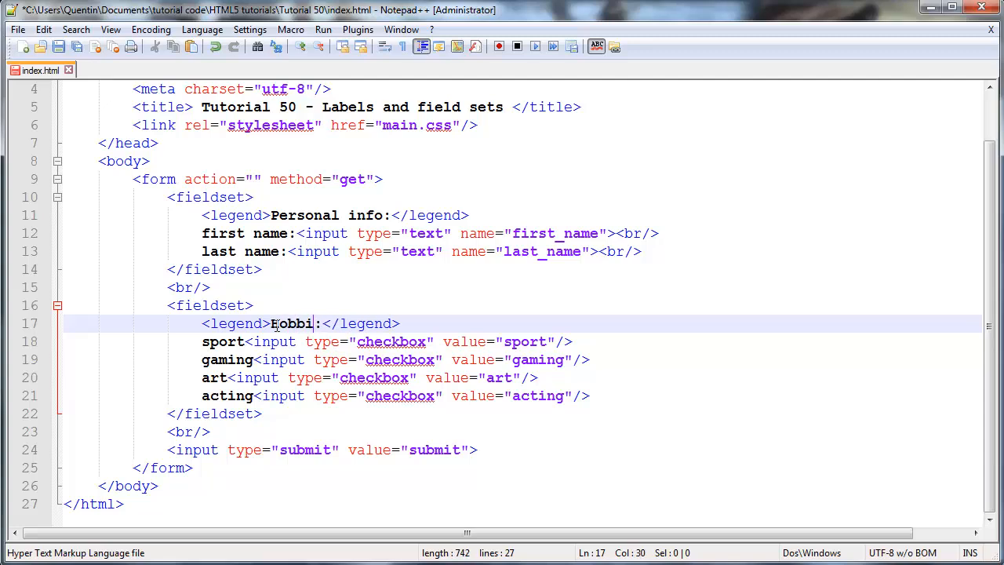
text(es)
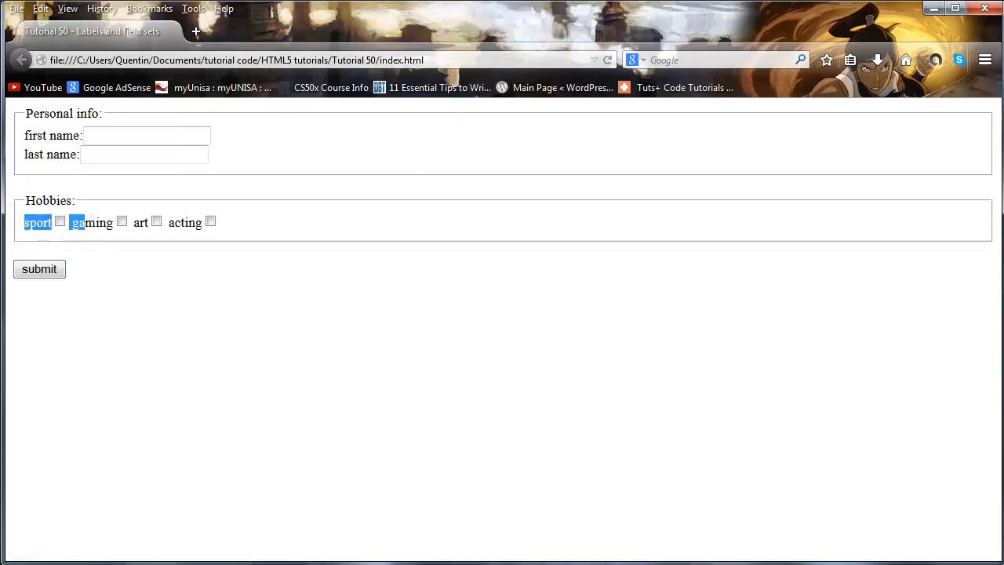
mouse_move(259, 371)
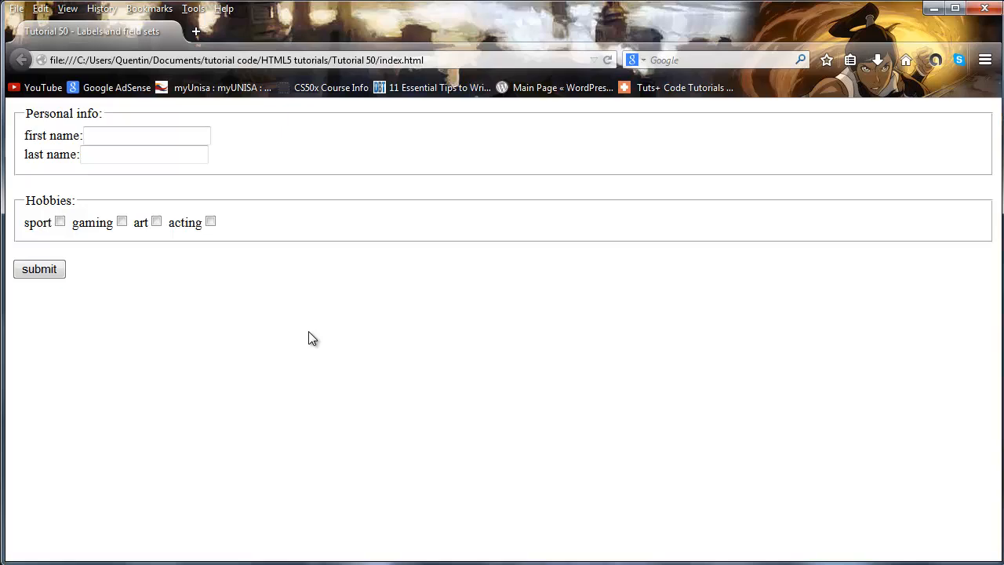
mouse_move(210, 330)
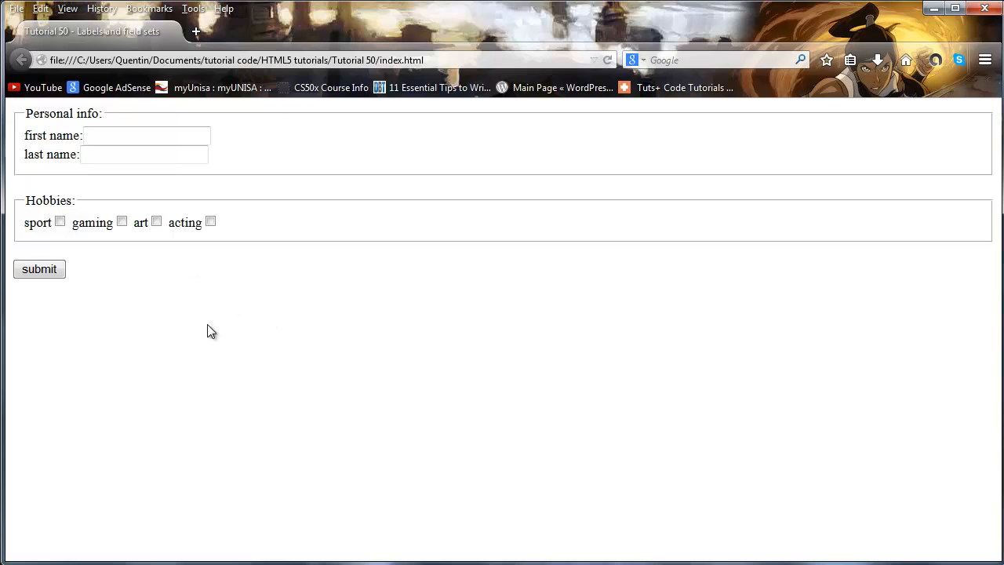
mouse_move(342, 321)
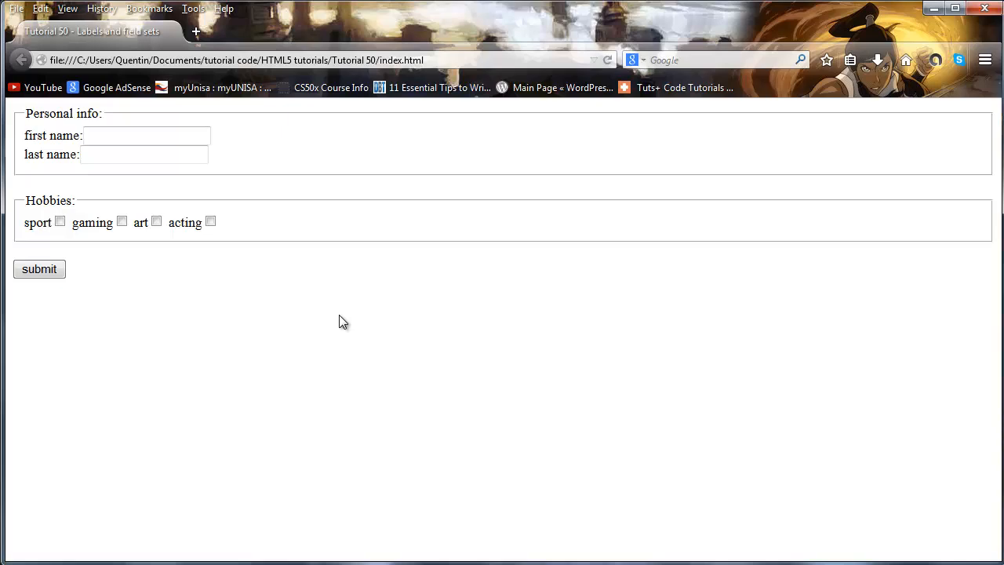
mouse_move(318, 157)
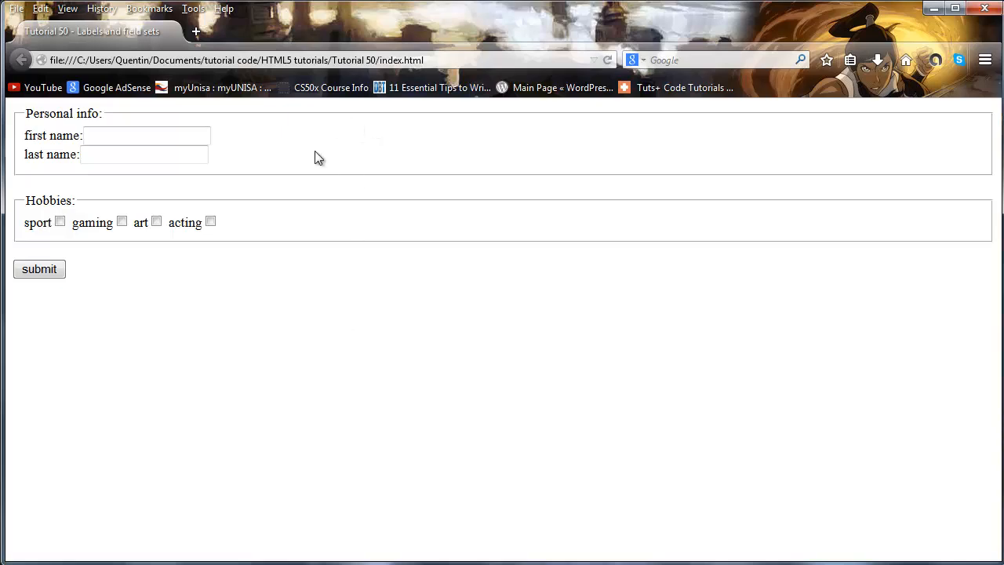
mouse_move(289, 184)
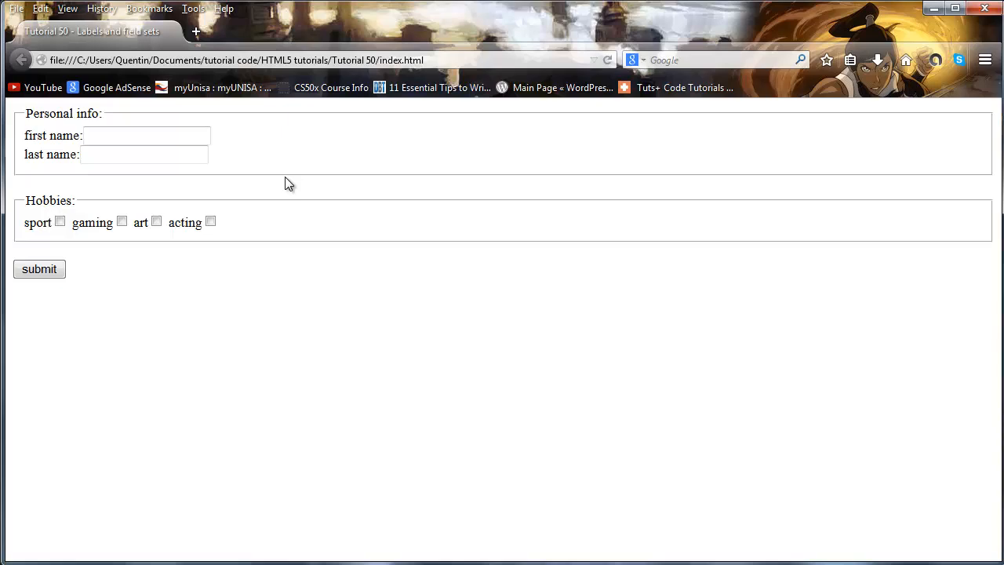
mouse_move(328, 234)
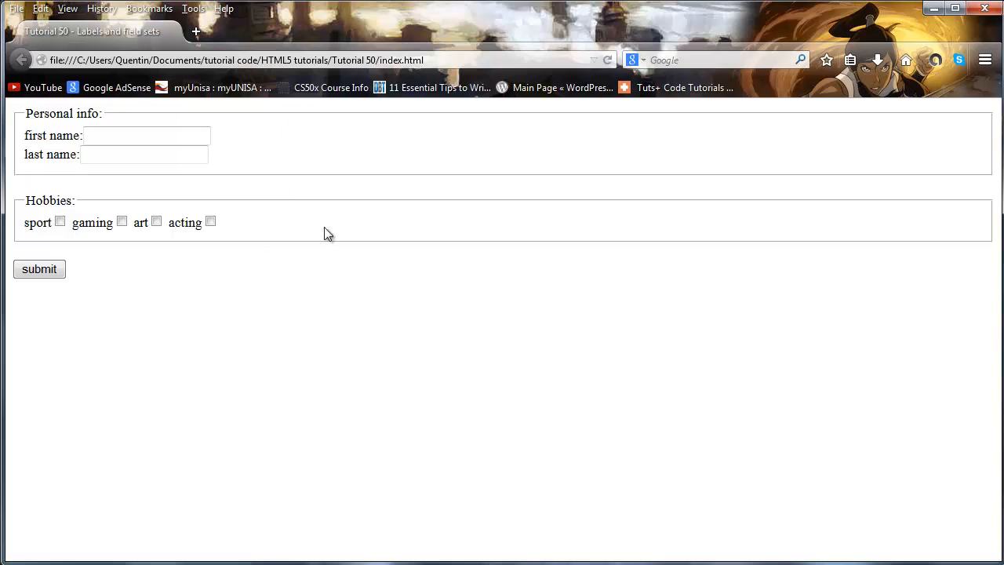
mouse_move(229, 201)
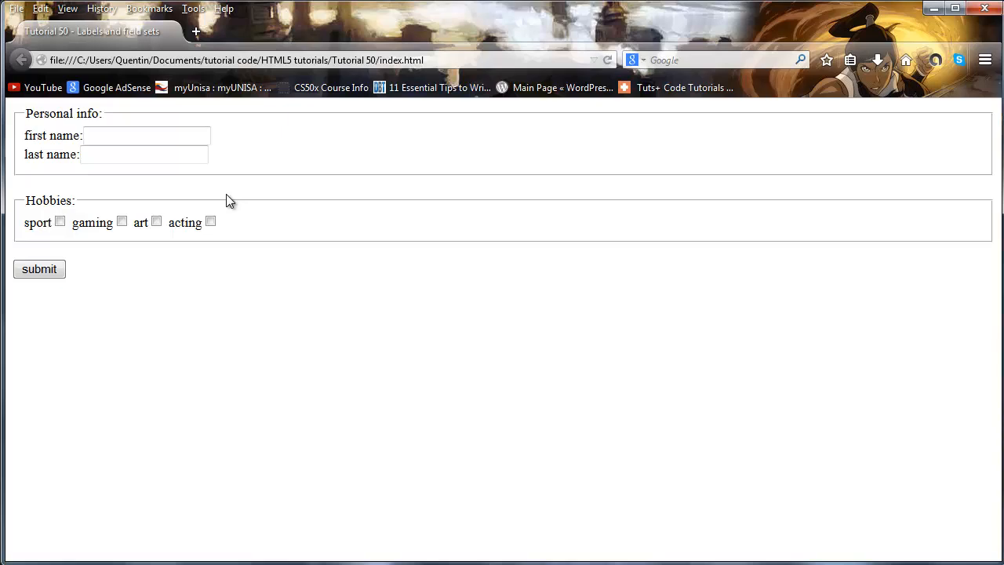
mouse_move(178, 279)
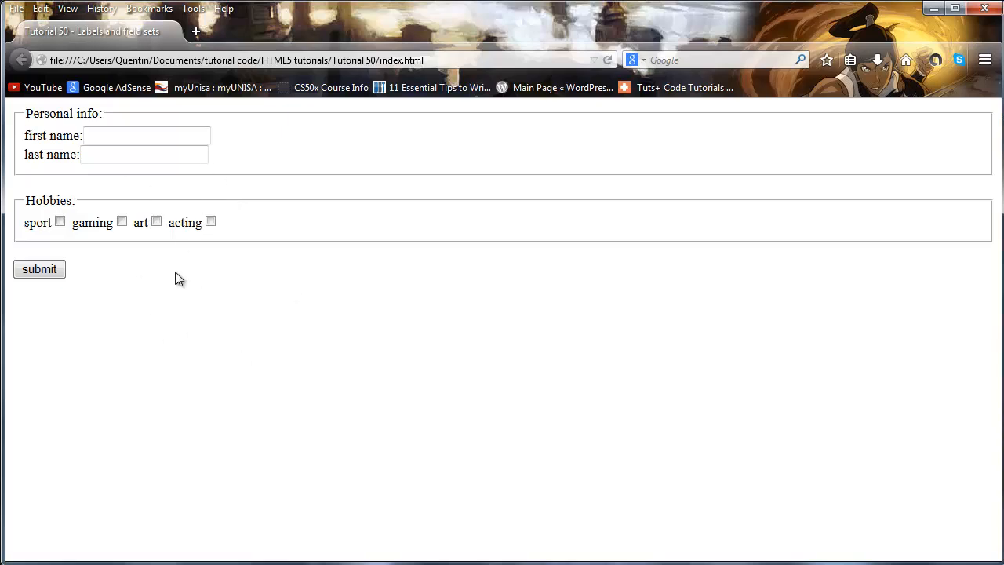
mouse_move(128, 478)
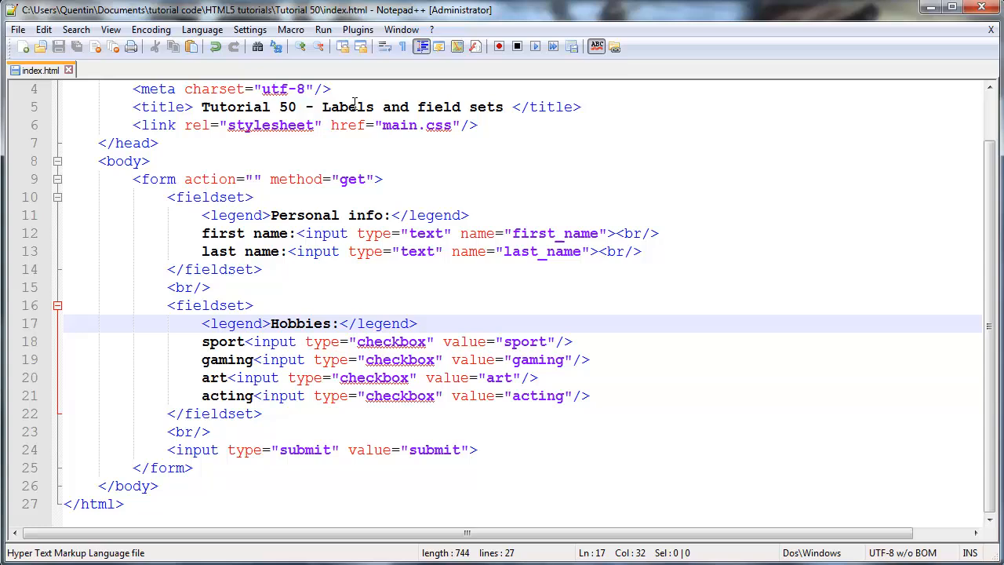
After checking the form in Firefox, begin a <label> tag before the first name caption on line 12
click(361, 107)
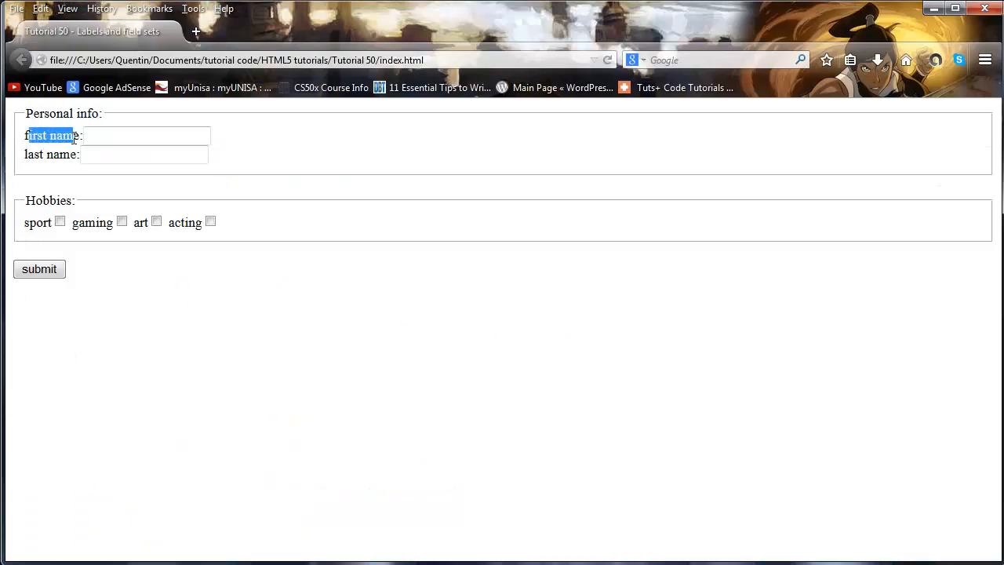
click(144, 154)
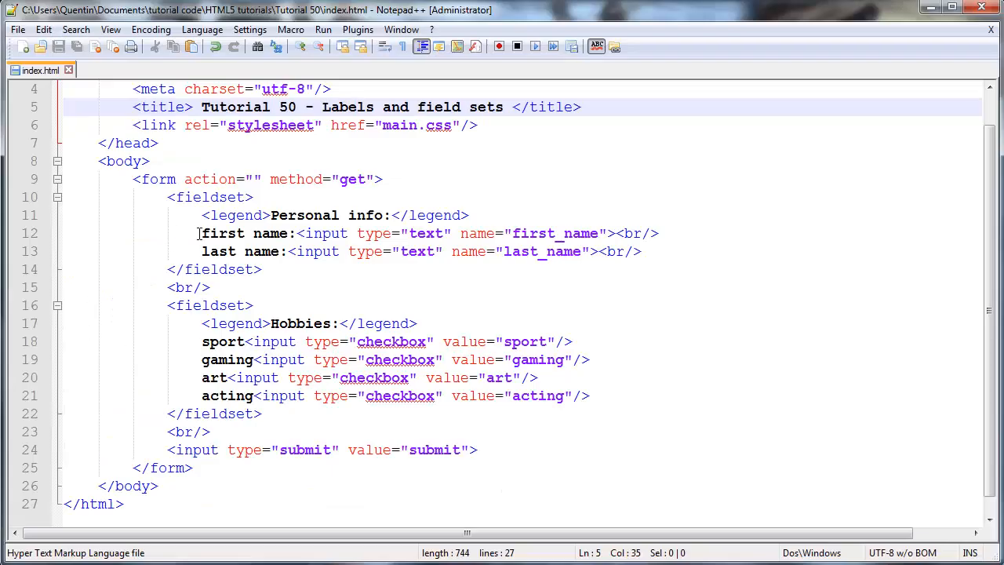
click(509, 232)
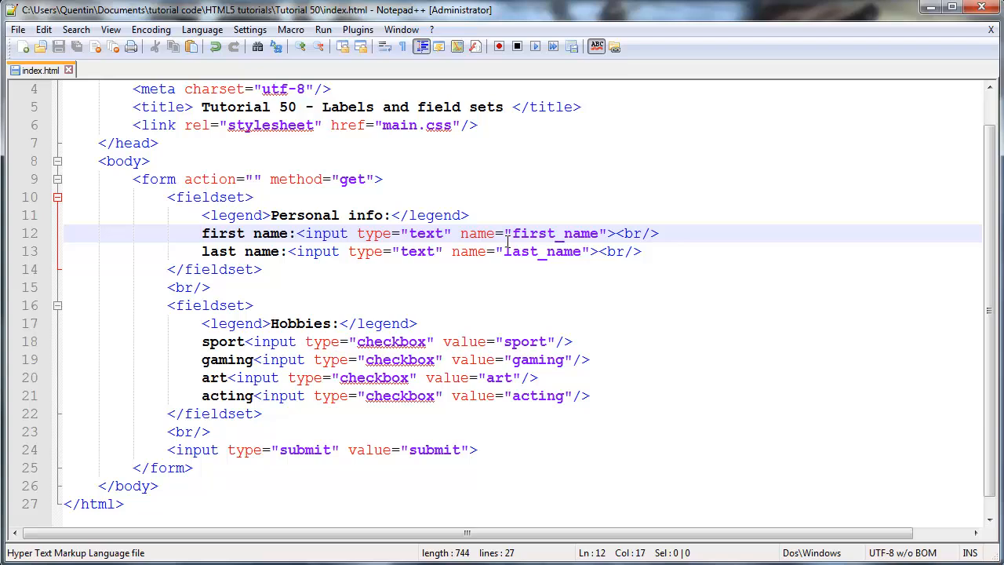
mouse_move(322, 250)
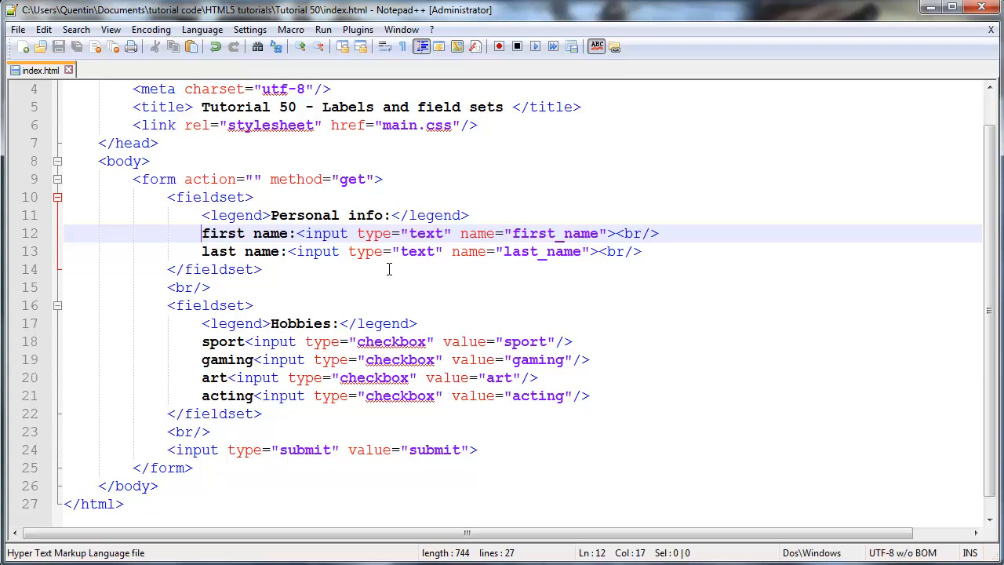
text(<label>)
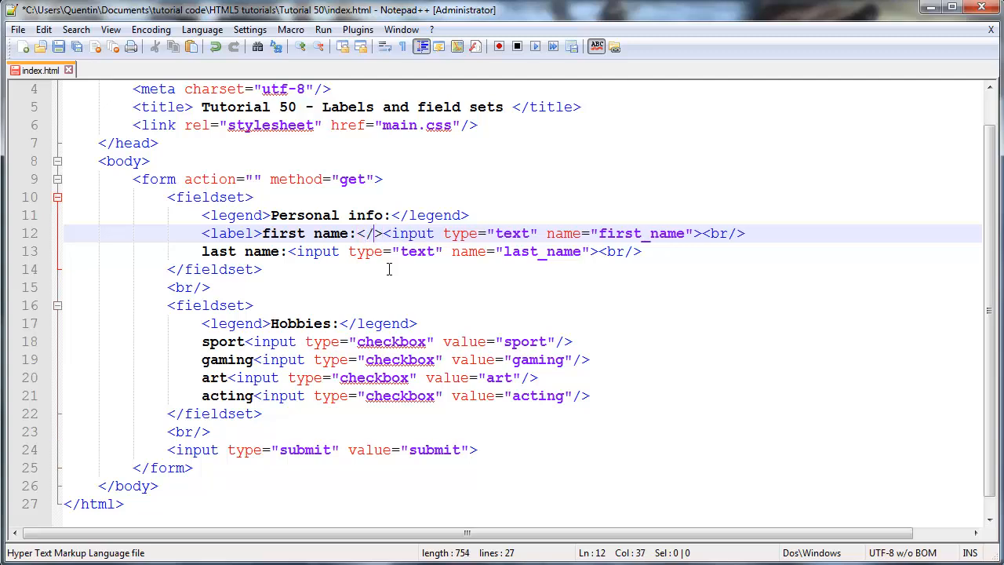
text(label)
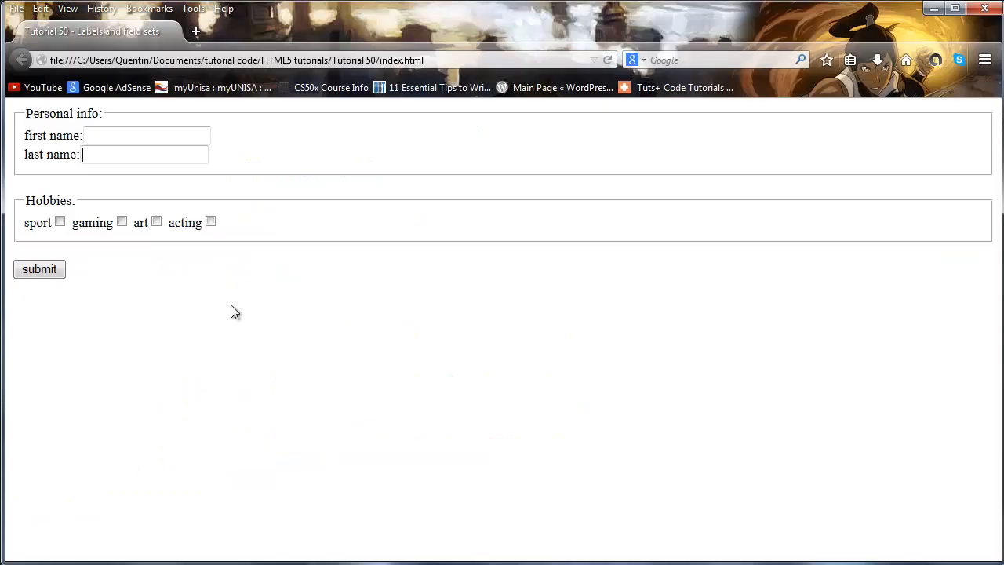
mouse_move(609, 59)
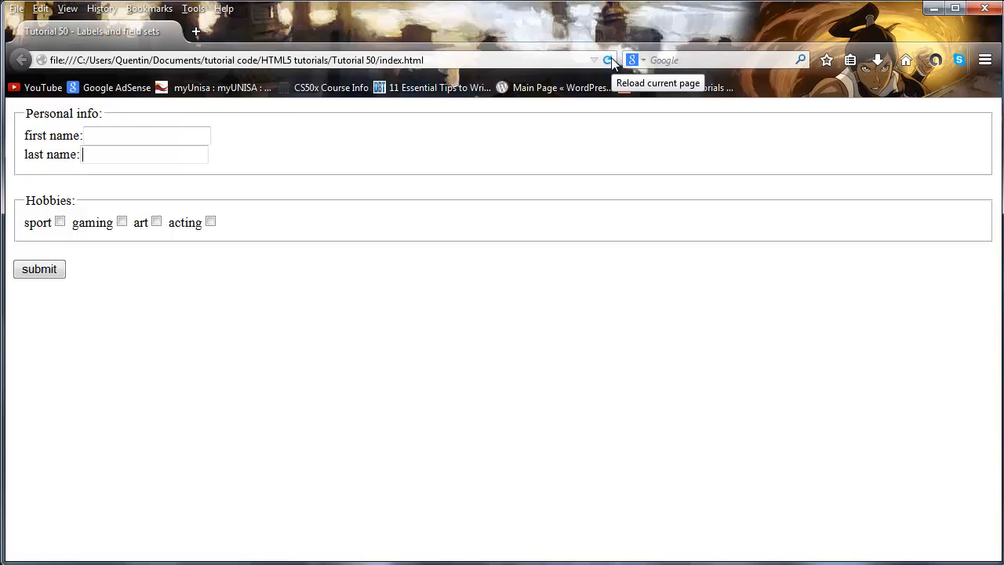
click(608, 60)
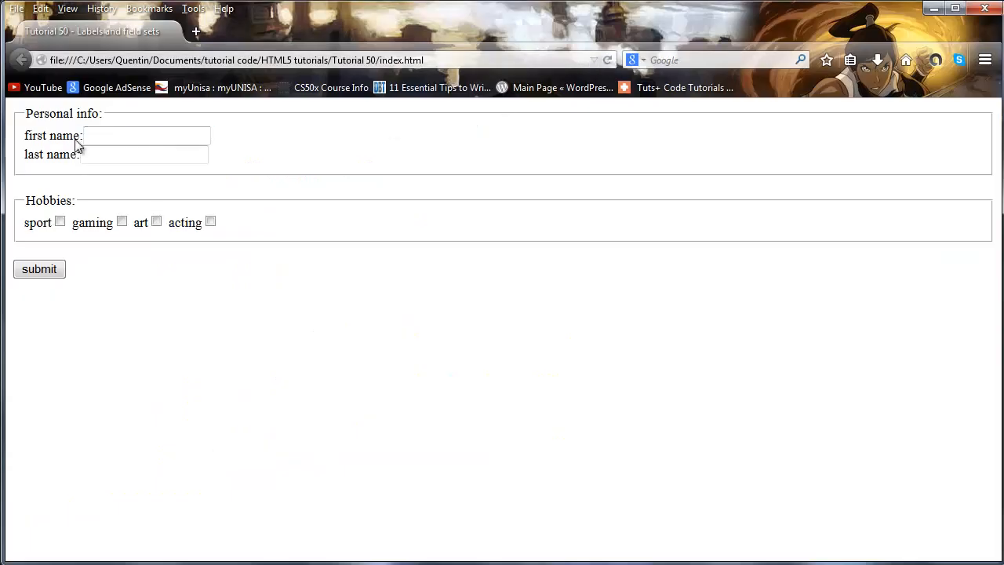
double_click(53, 135)
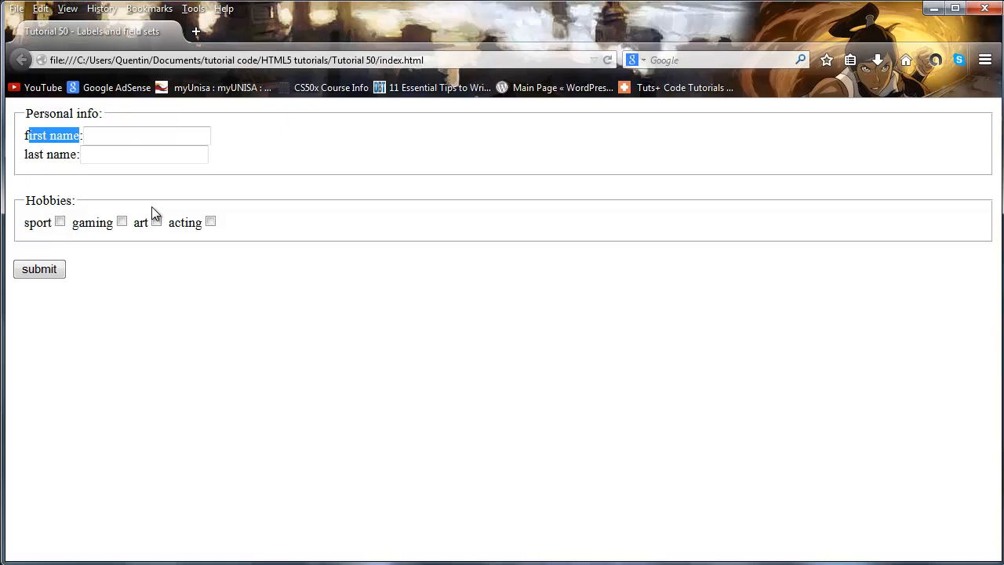
mouse_move(248, 207)
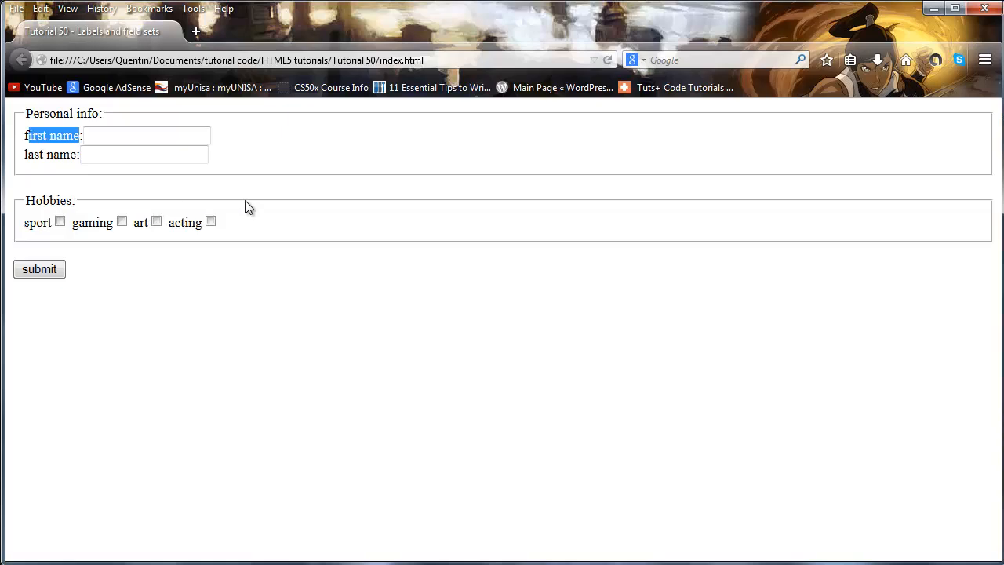
mouse_move(214, 251)
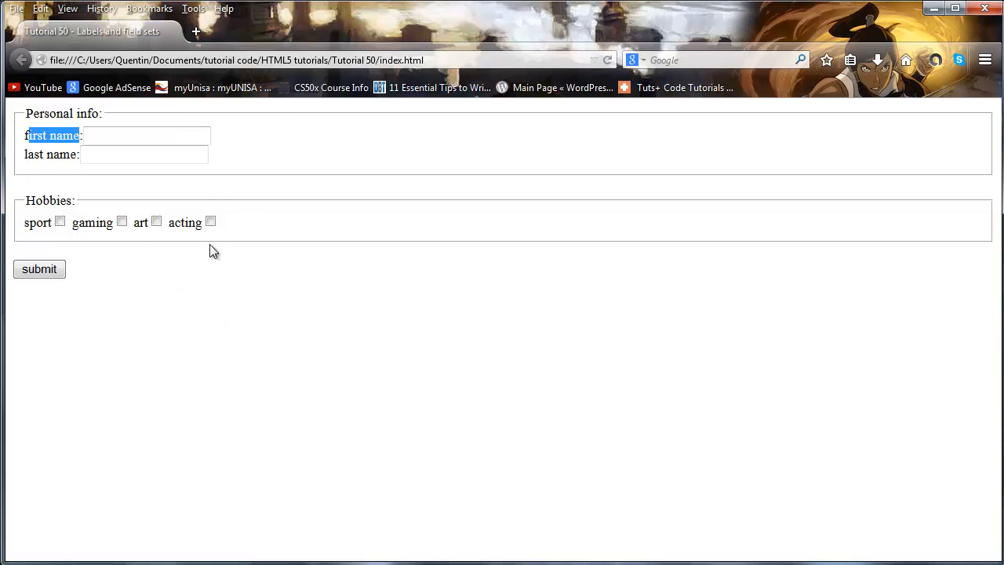
mouse_move(154, 217)
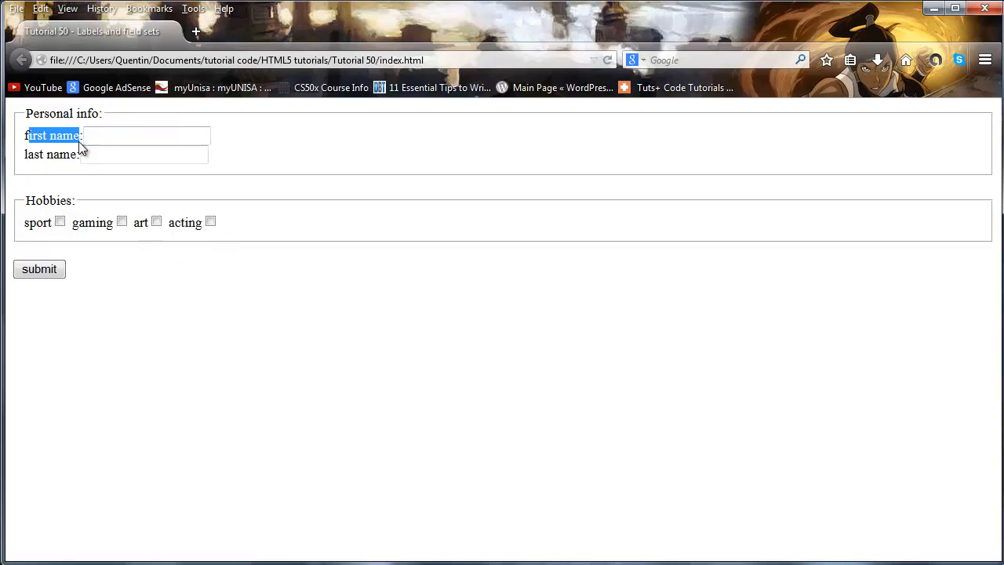
mouse_move(55, 179)
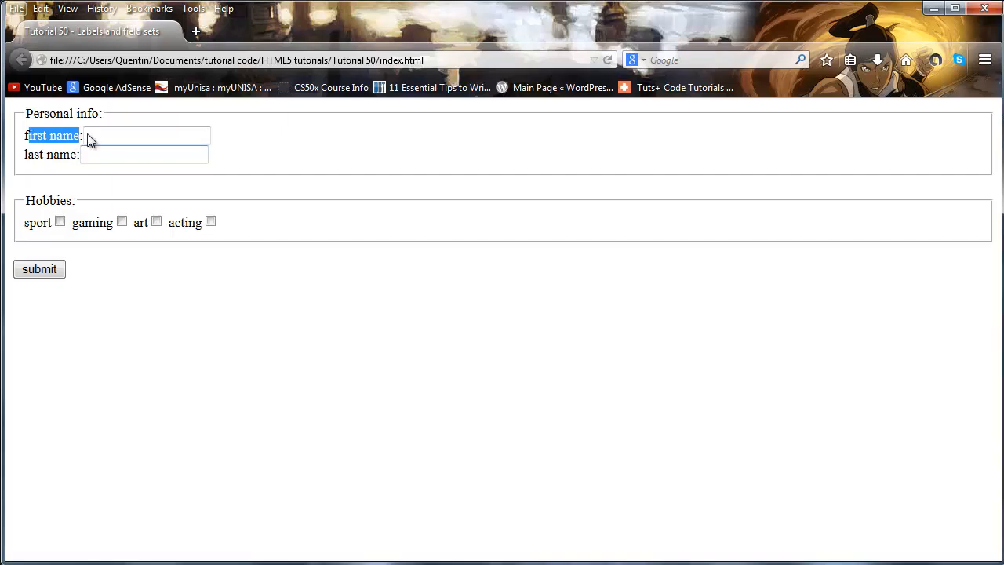
mouse_move(77, 151)
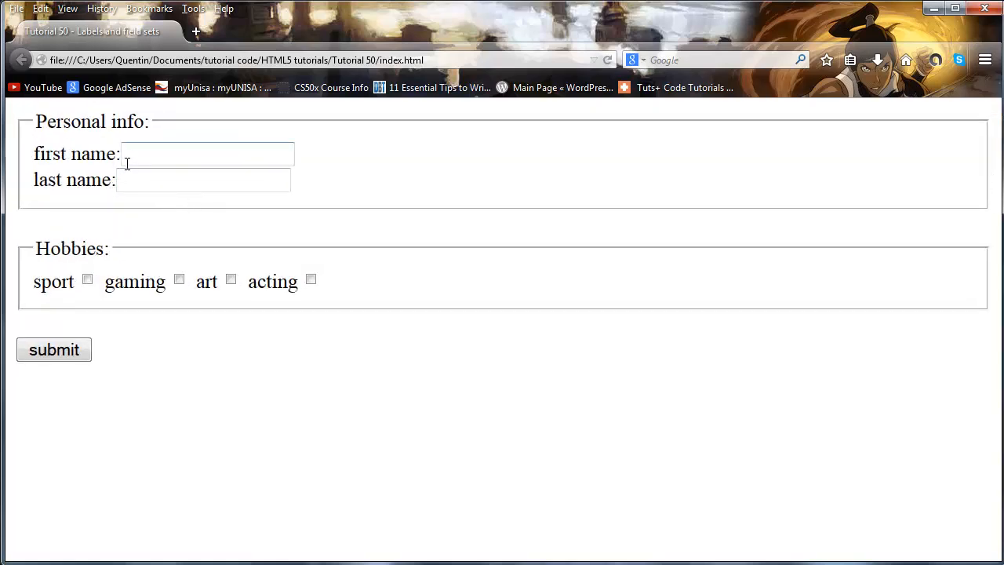
mouse_move(145, 149)
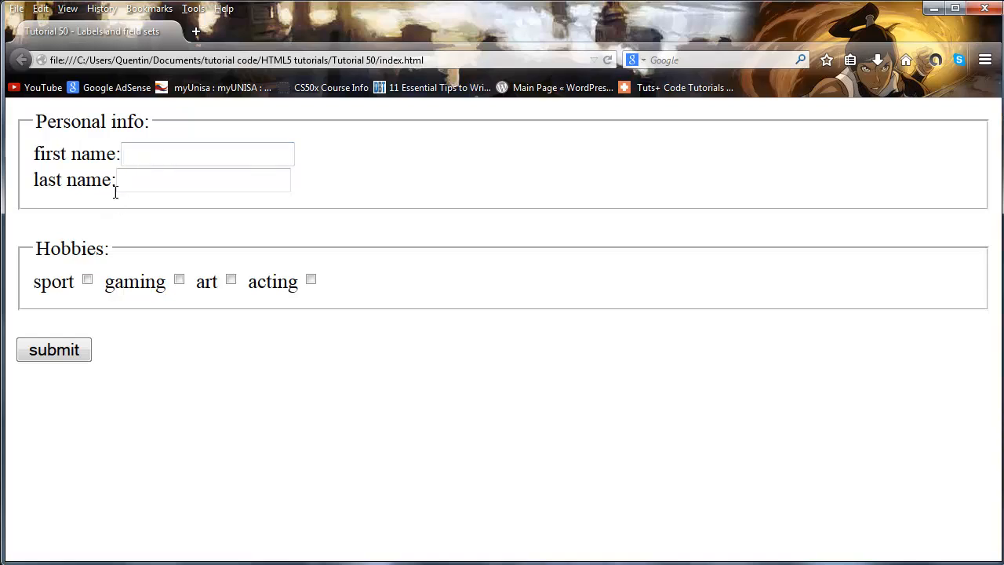
click(204, 179)
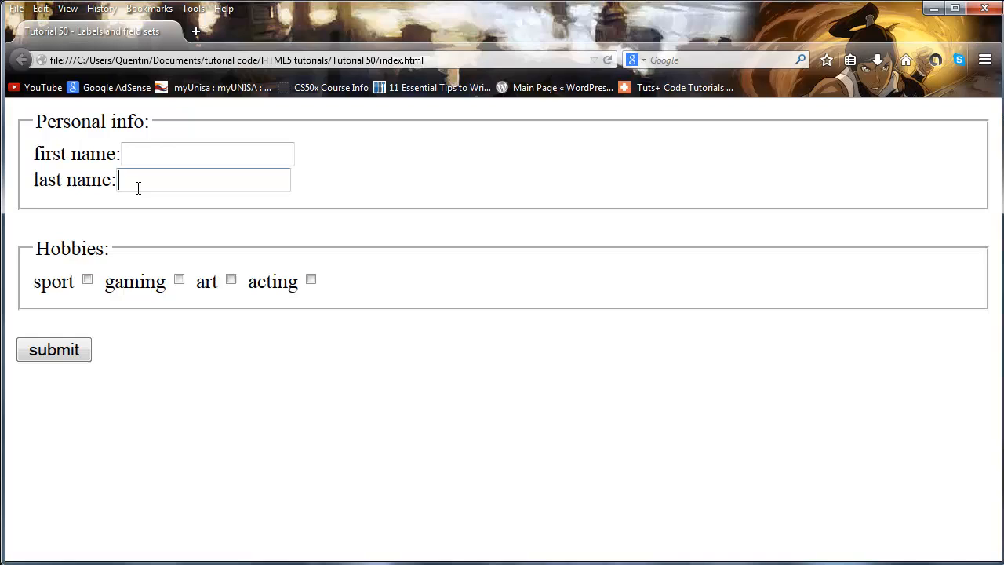
click(207, 154)
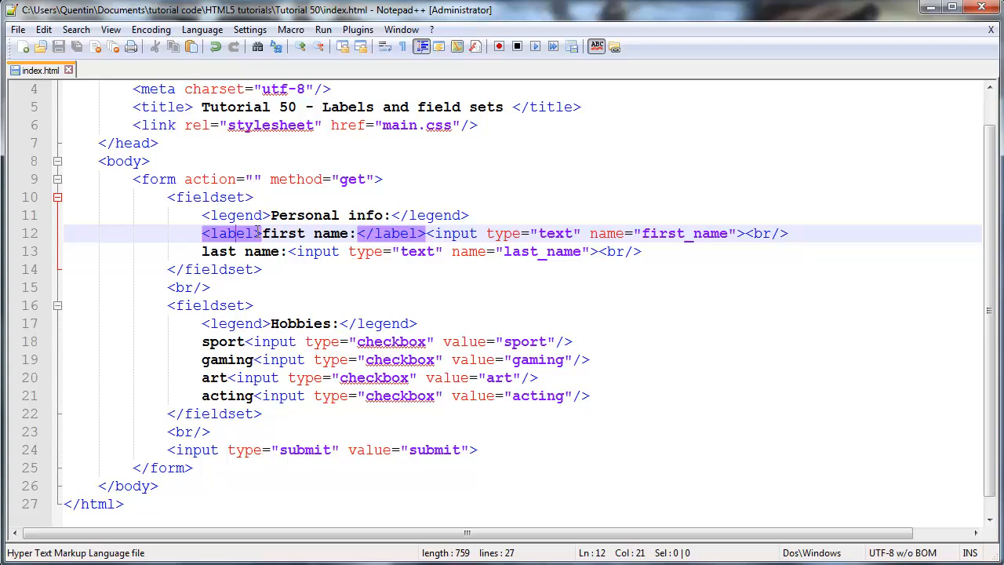
Wrap the remaining captions in label tags, remove the stray tag from the Hobbies legend, and save
click(518, 251)
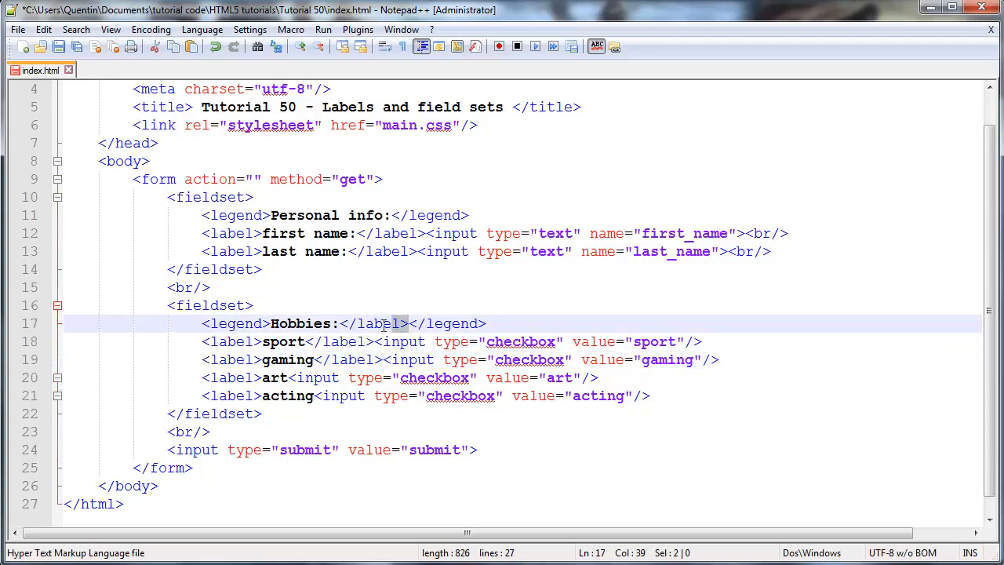
key(Enter)
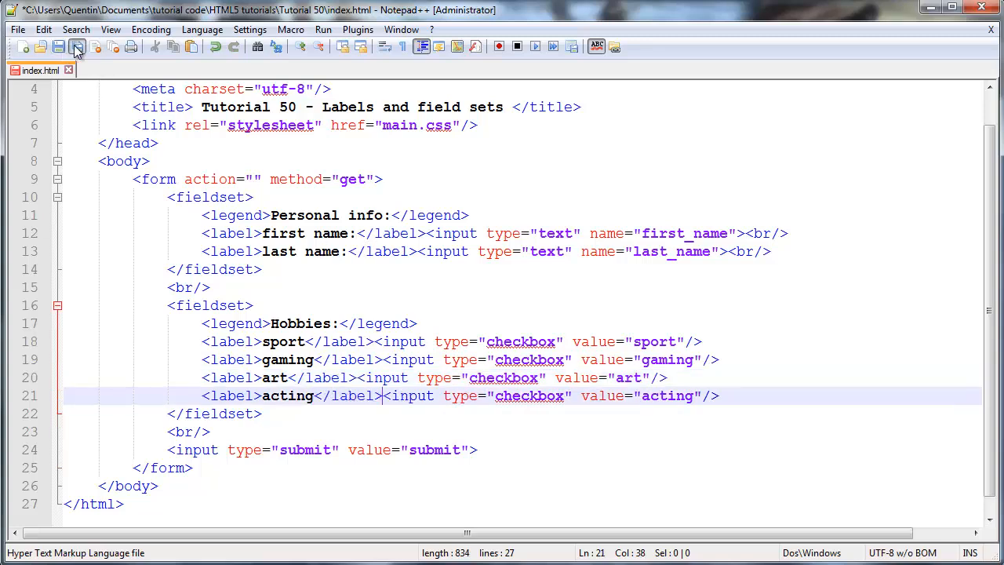
click(76, 47)
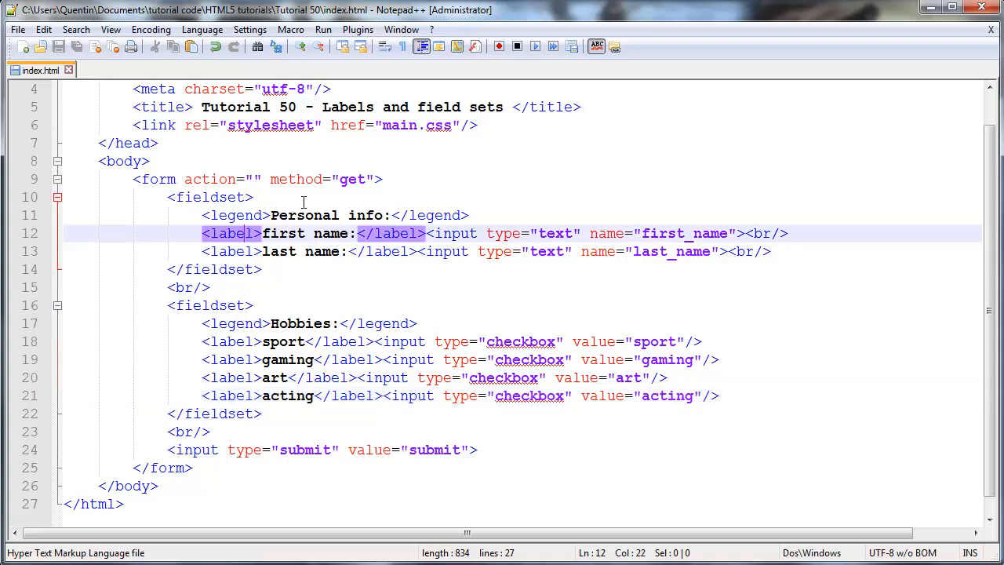
mouse_move(328, 249)
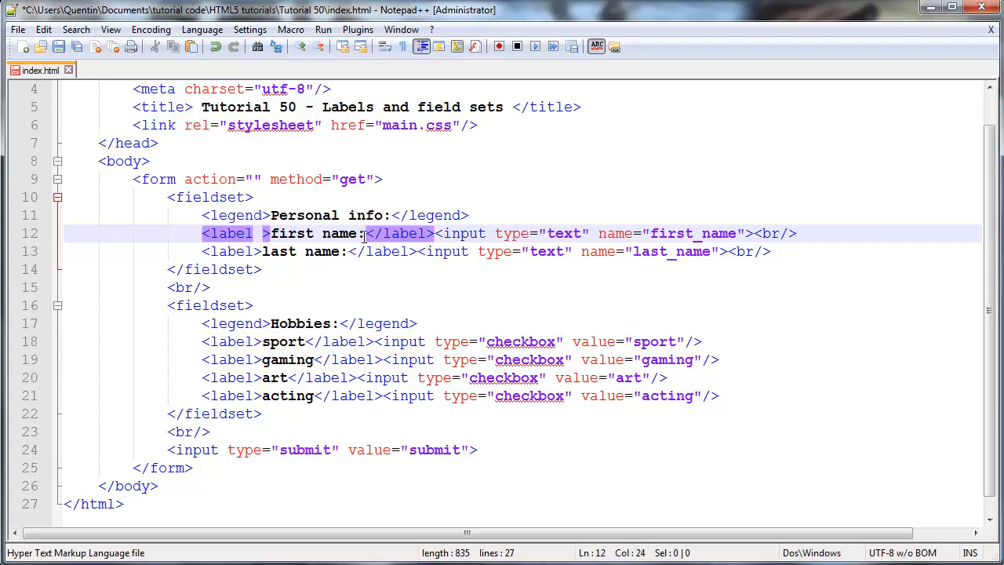
Add for="first_name" to the first label and an id attribute to its text input
text(for=")
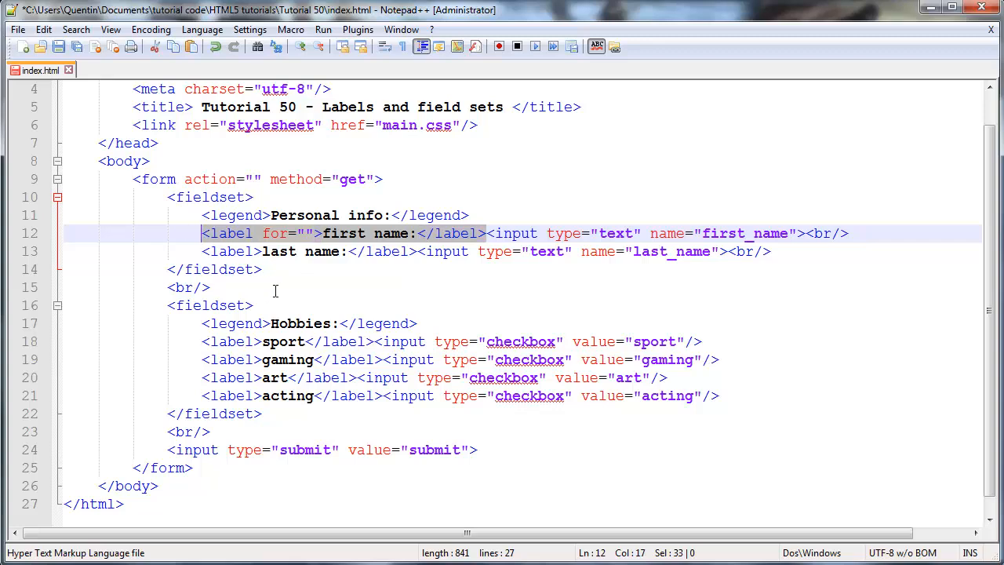
mouse_move(662, 223)
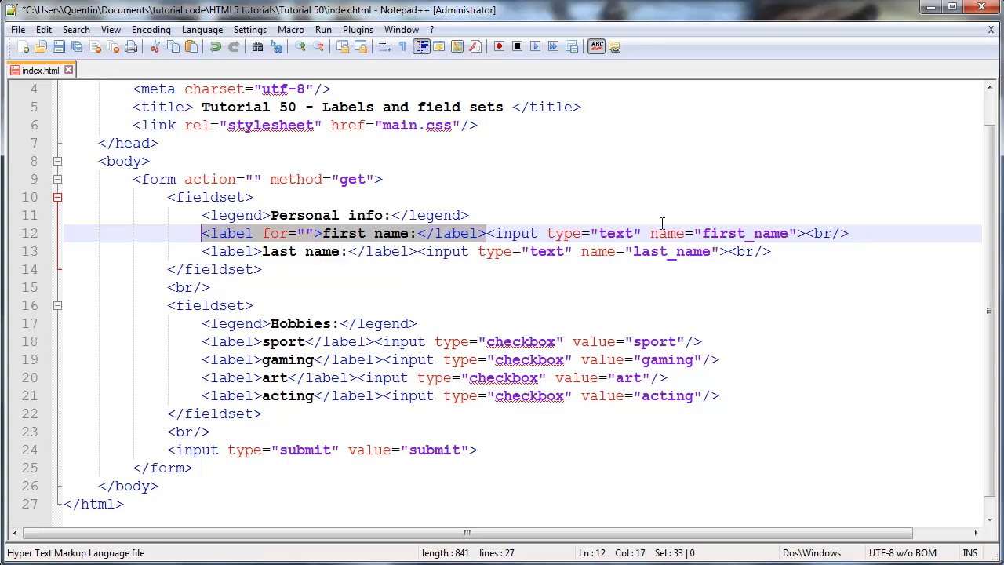
mouse_move(375, 243)
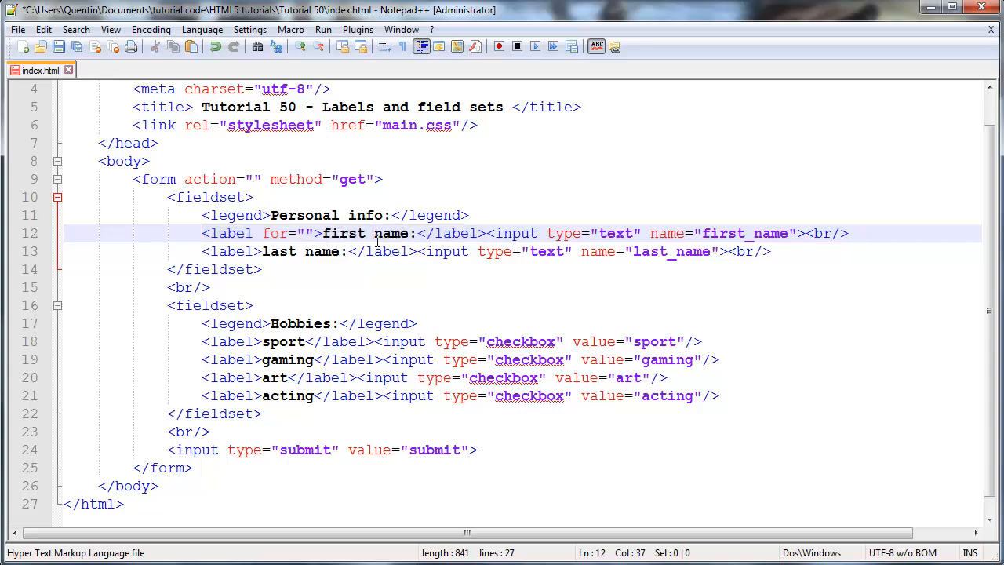
mouse_move(729, 248)
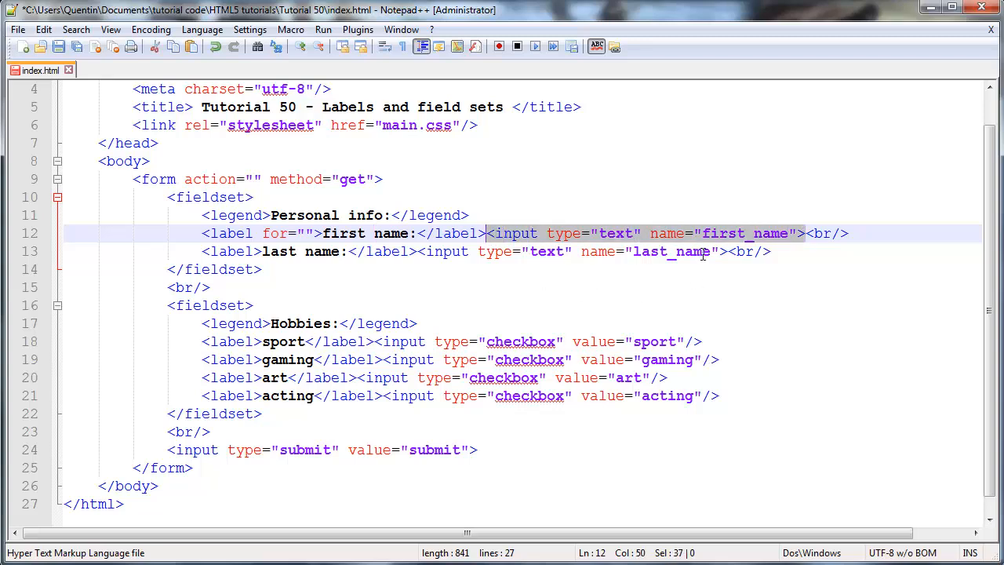
click(798, 232)
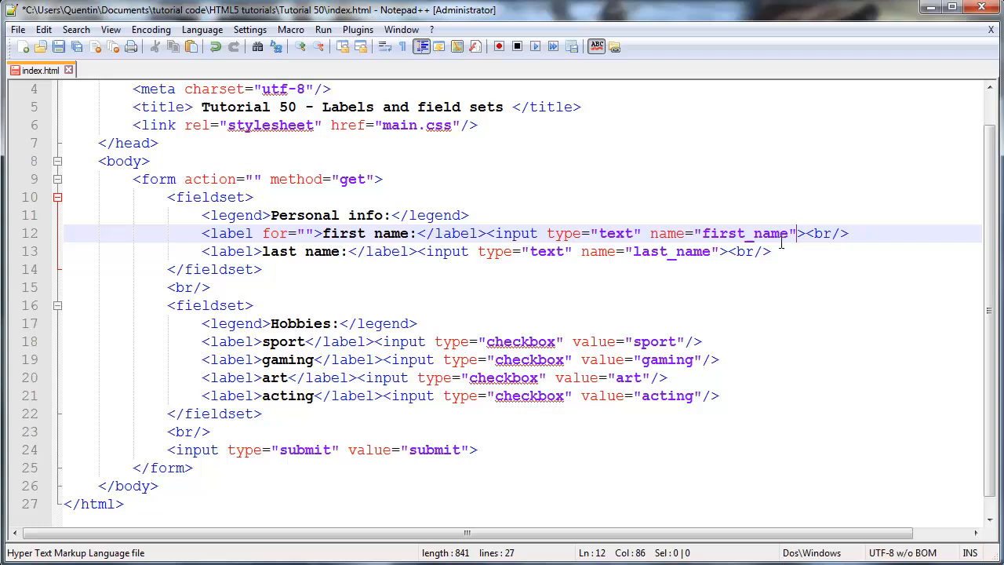
mouse_move(610, 263)
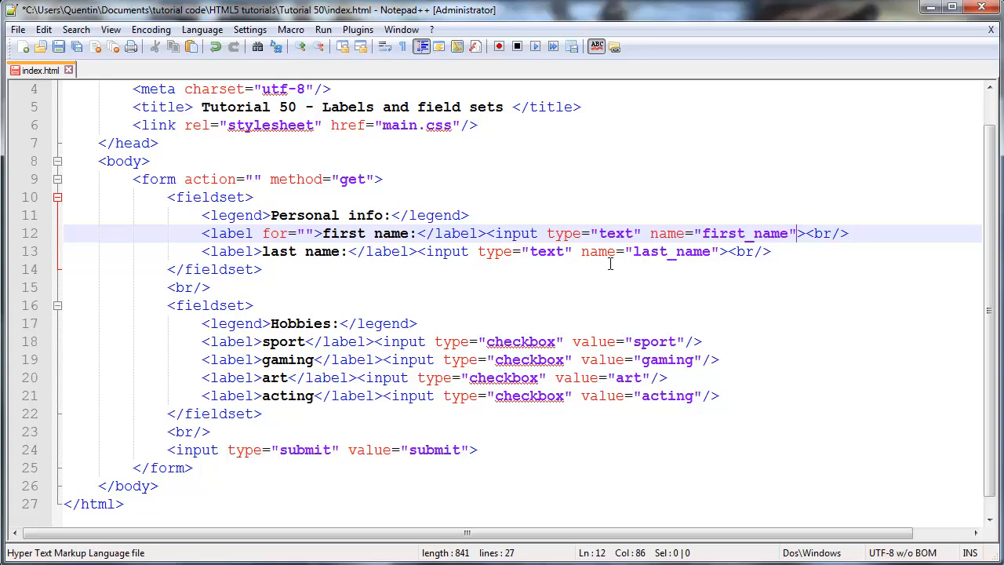
mouse_move(719, 254)
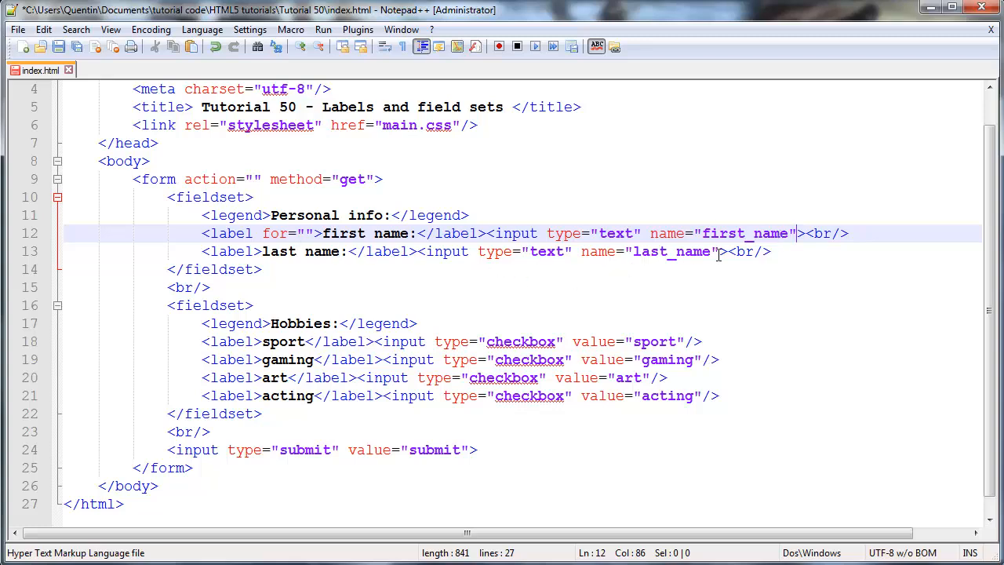
mouse_move(537, 257)
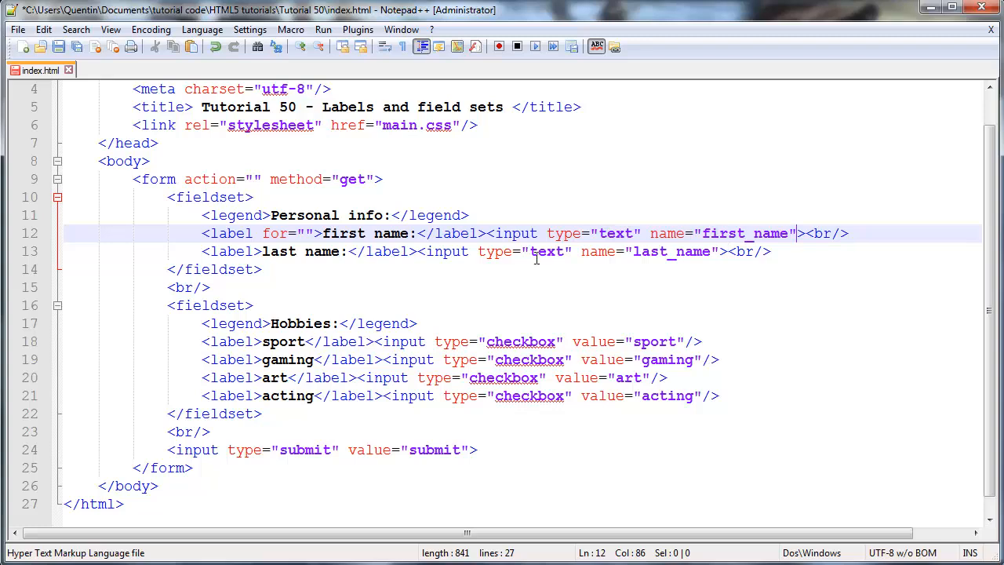
mouse_move(289, 229)
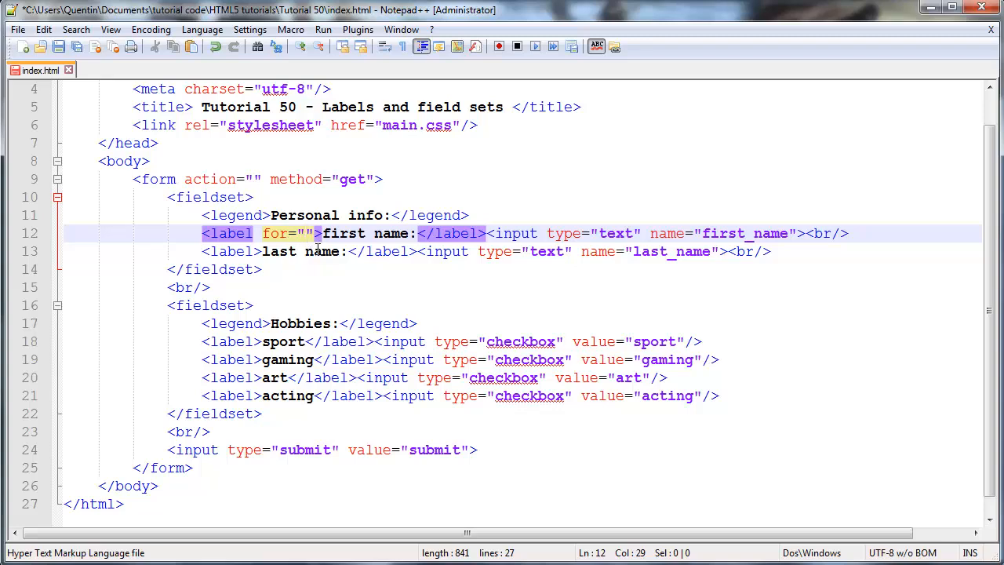
text(first)
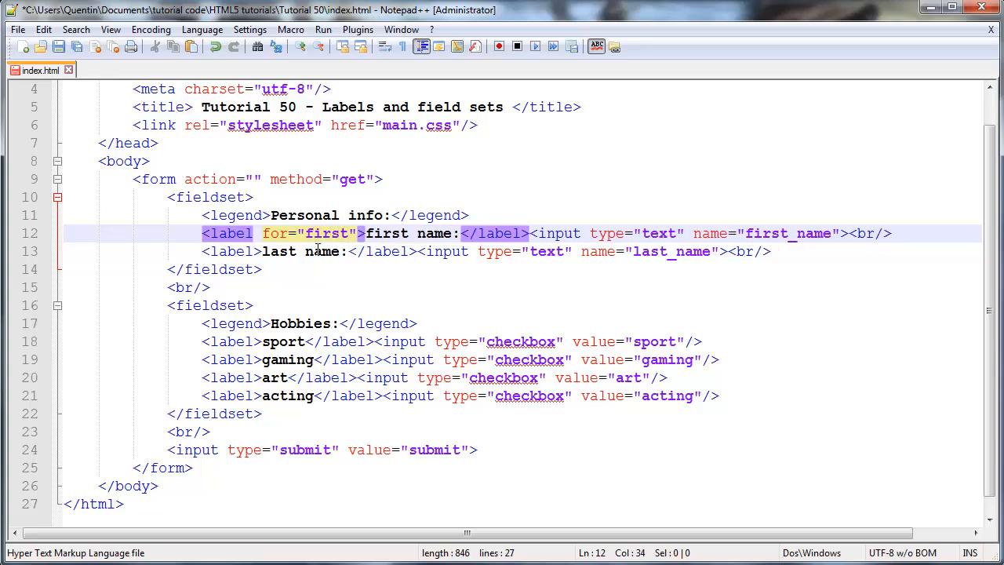
text(_name)
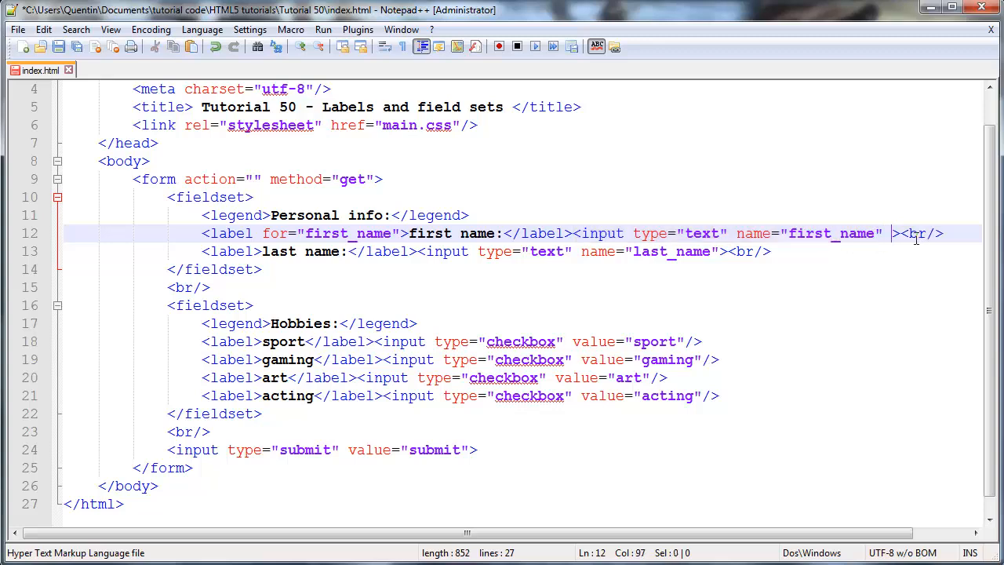
text(id=)
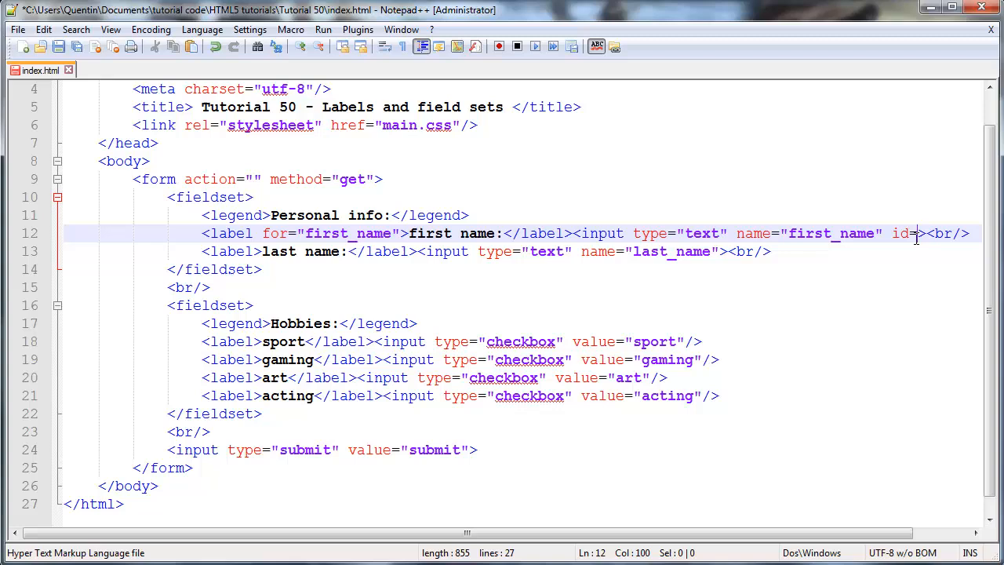
text("")
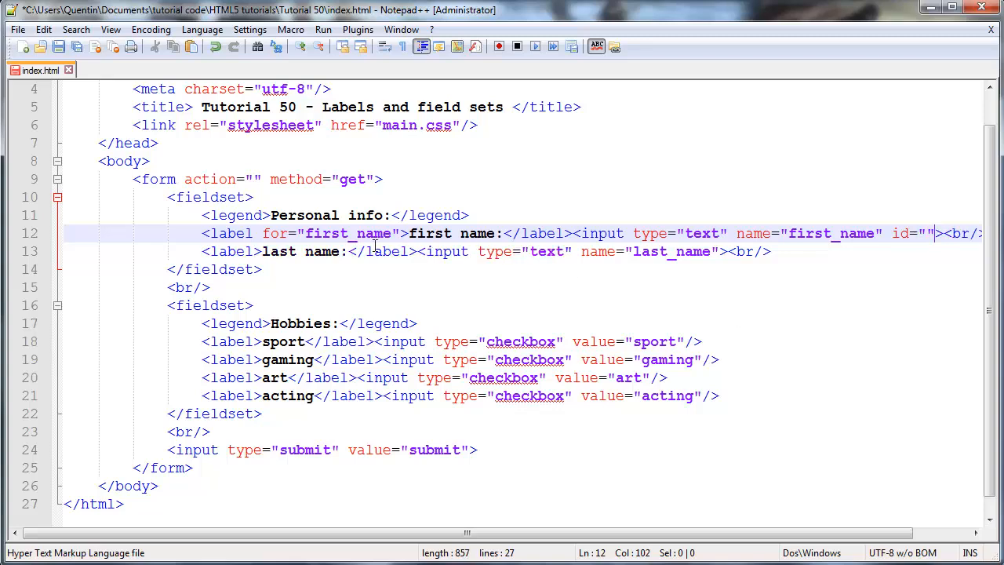
Copy first_name from the label's for value into the input's id so they match
double_click(347, 232)
text(first_name)
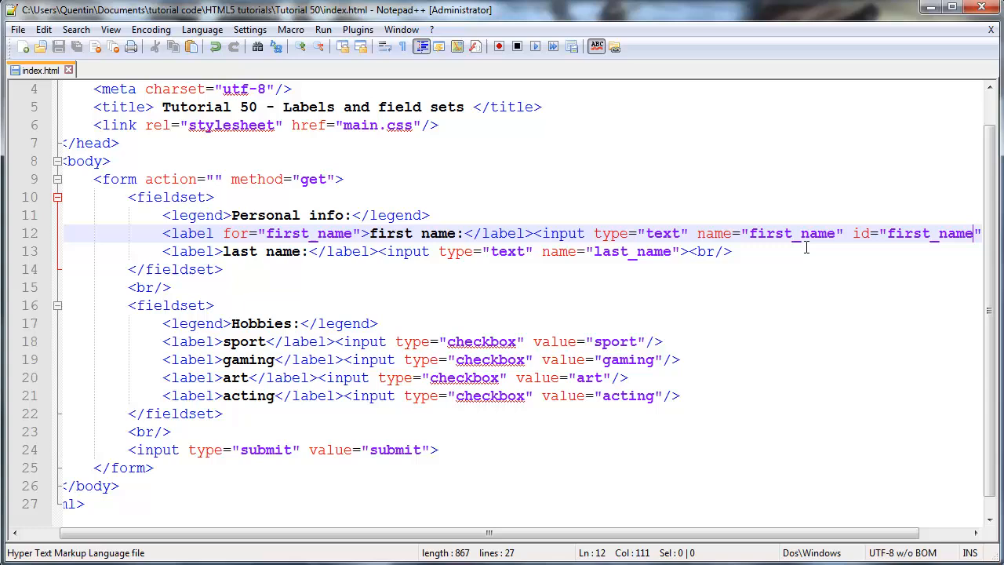
click(913, 232)
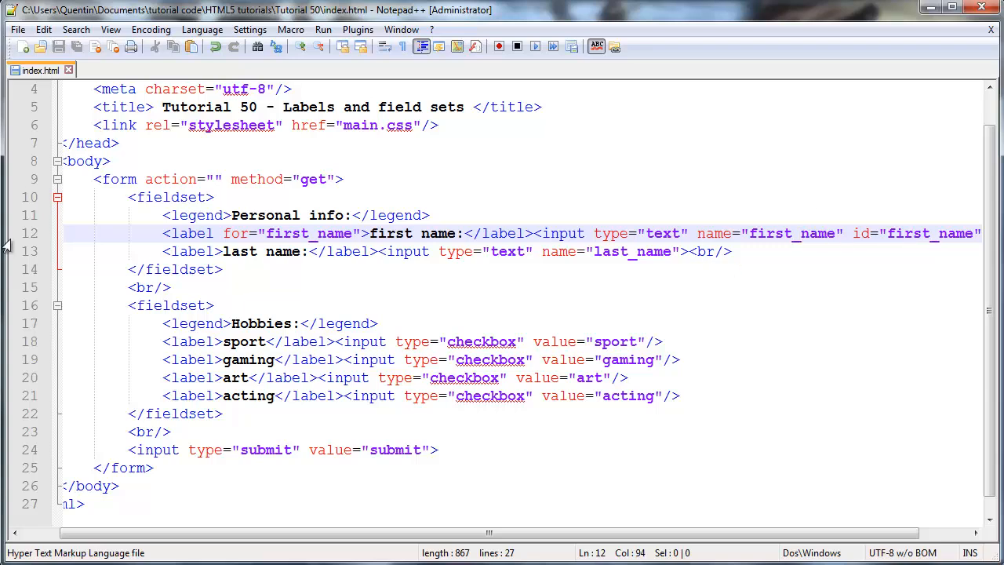
mouse_move(226, 328)
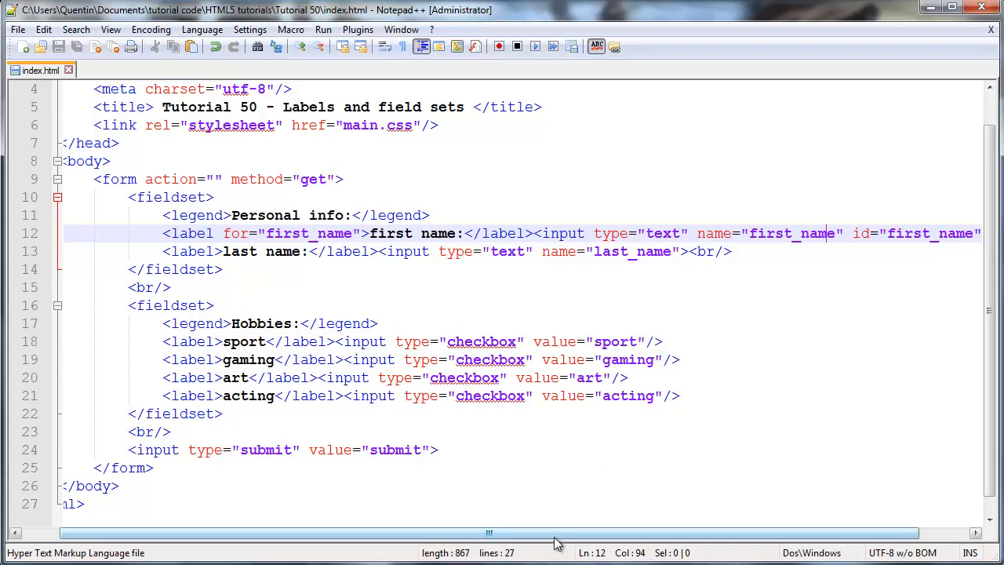
drag(489, 533, 525, 533)
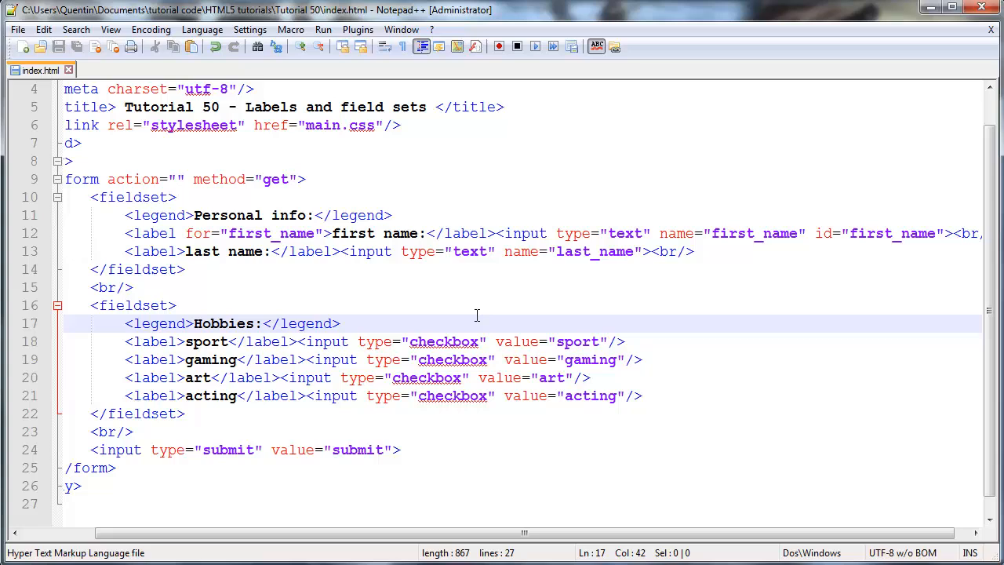
click(869, 251)
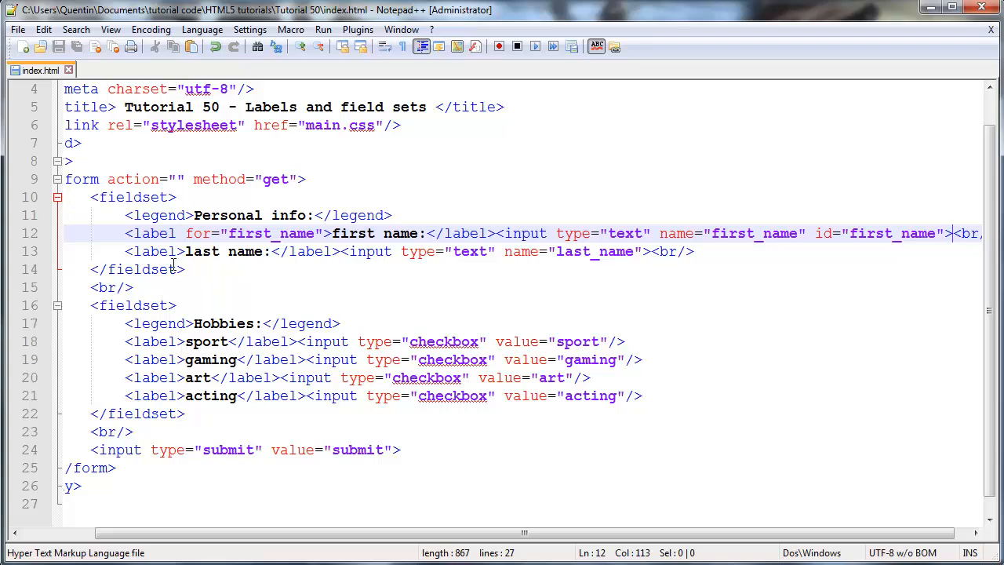
mouse_move(204, 367)
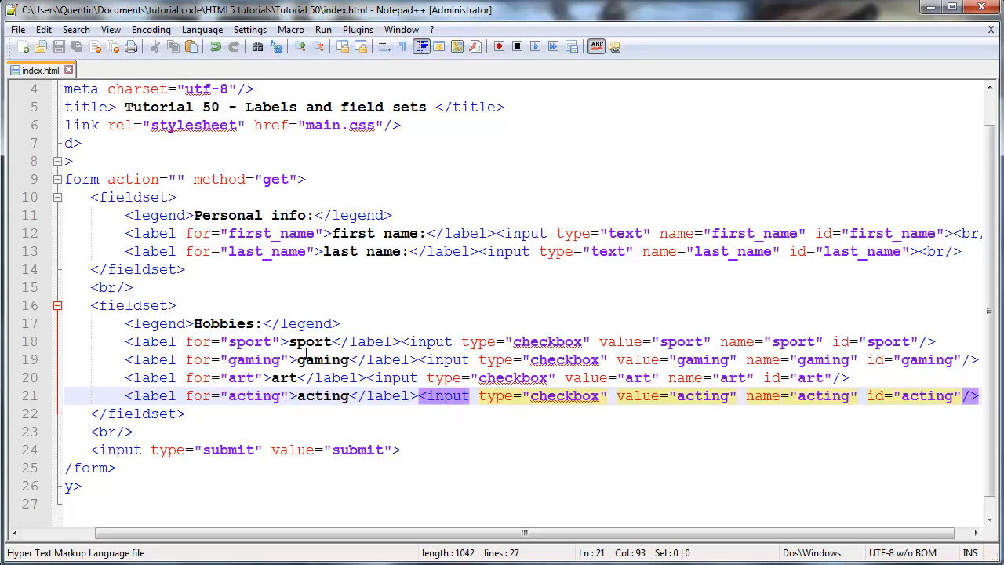
Give the last_name, sport, gaming, art and acting labels for values matching new input name and id attributes
click(113, 468)
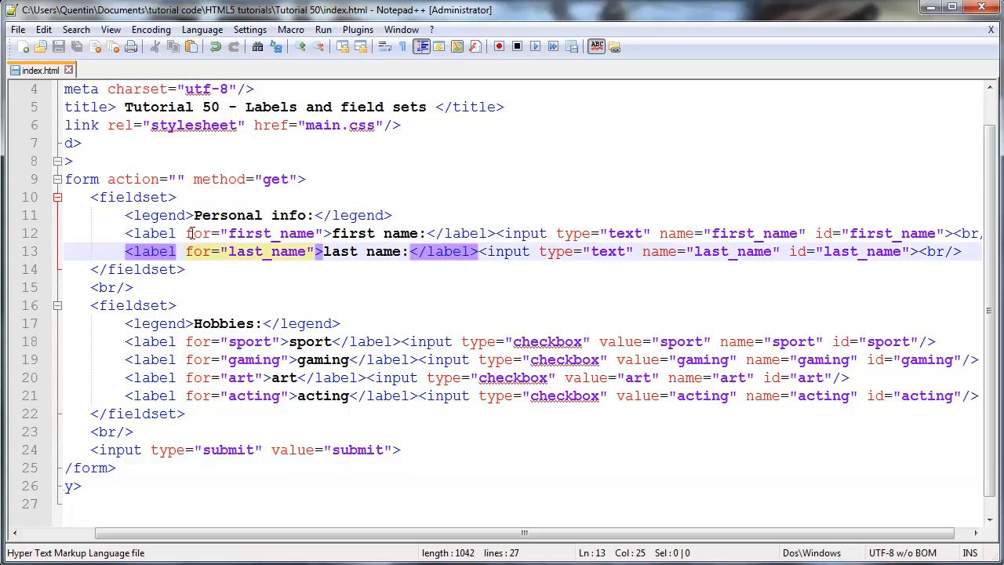
click(635, 251)
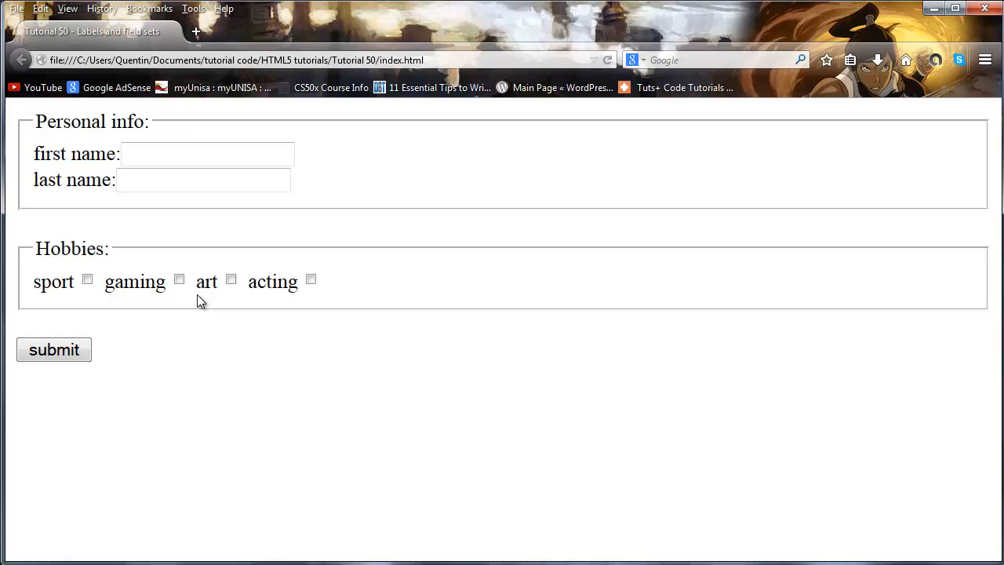
mouse_move(116, 320)
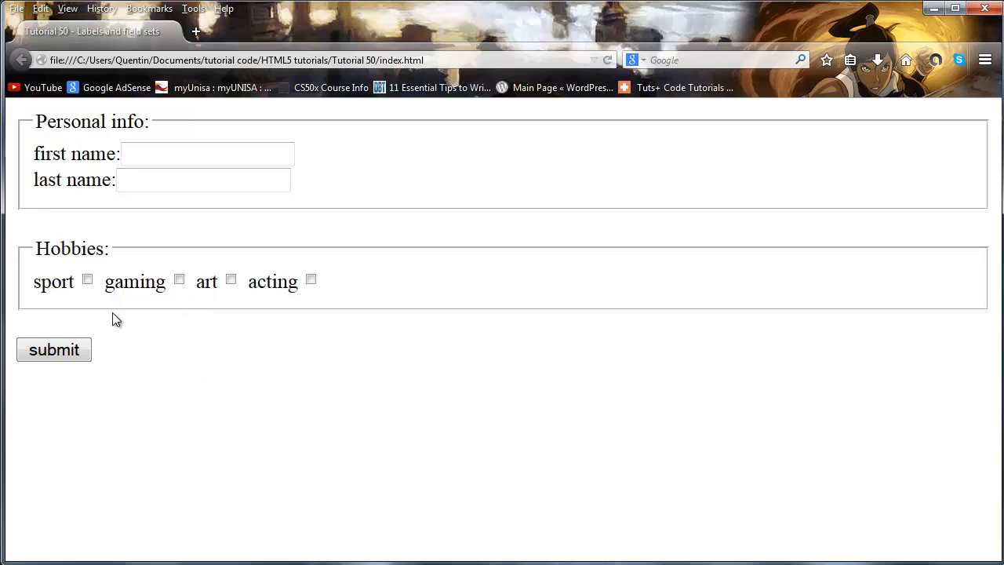
mouse_move(55, 165)
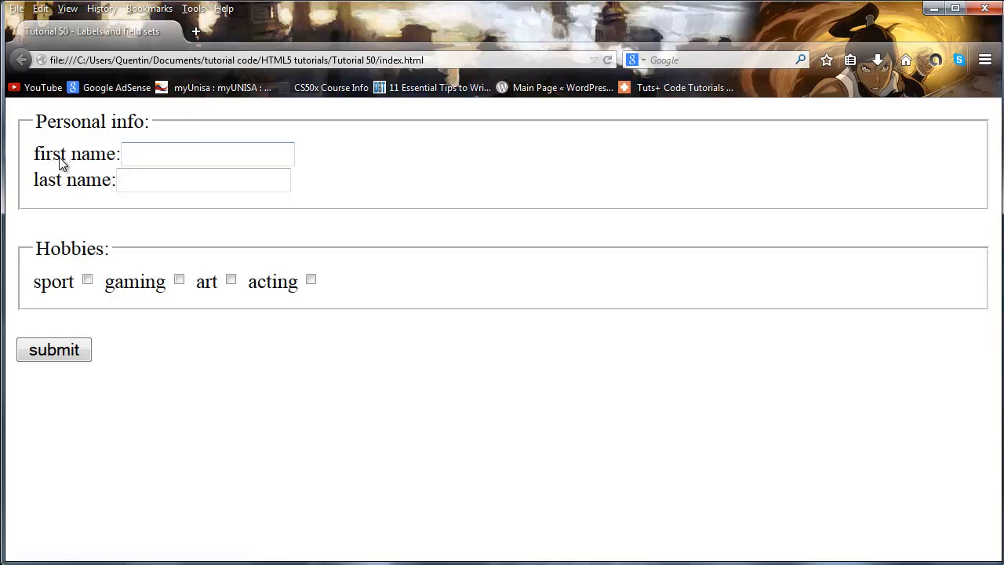
Focus the first name field via its label, type fadf, and tick the sport checkbox via its label
click(207, 154)
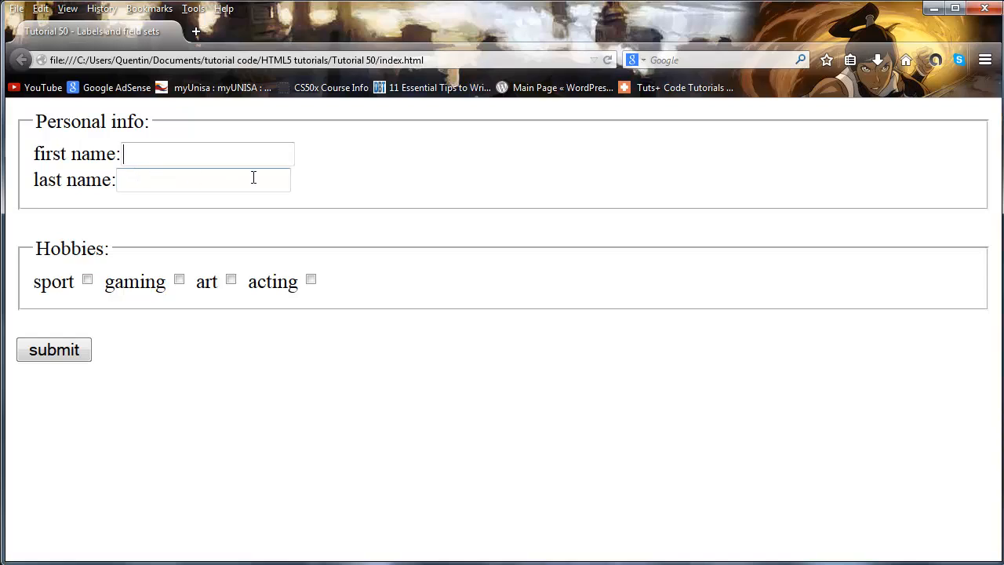
text(fadf)
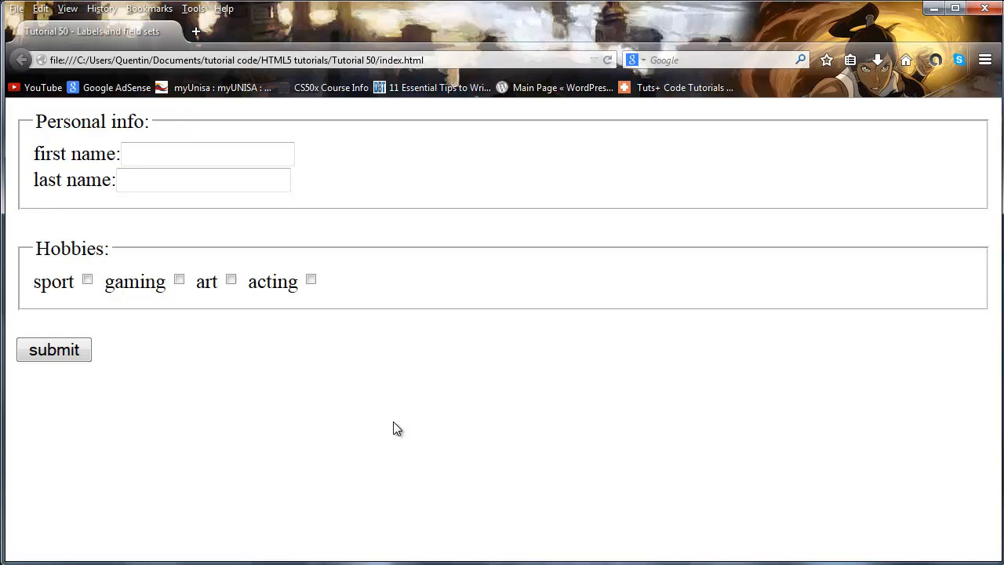
mouse_move(53, 295)
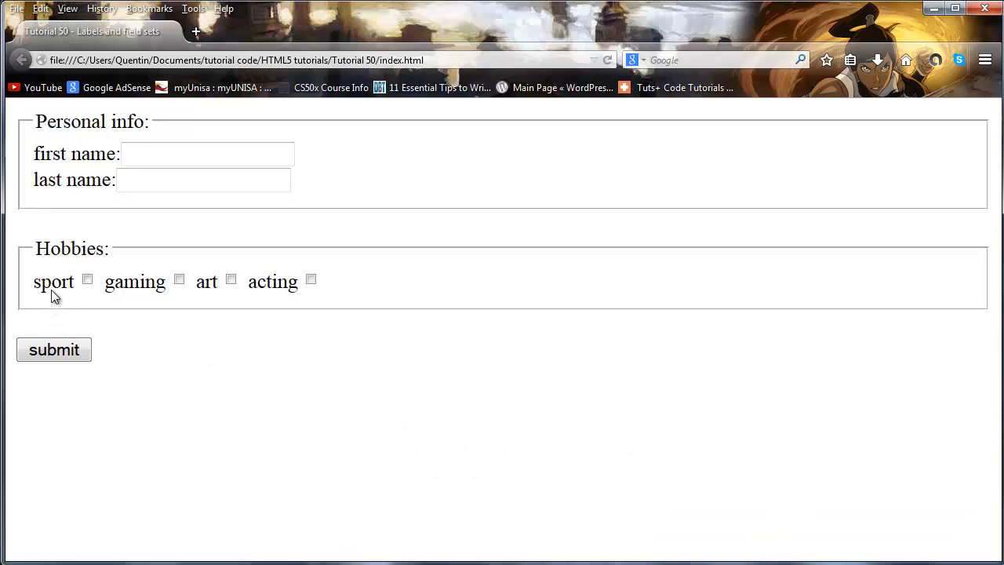
click(87, 279)
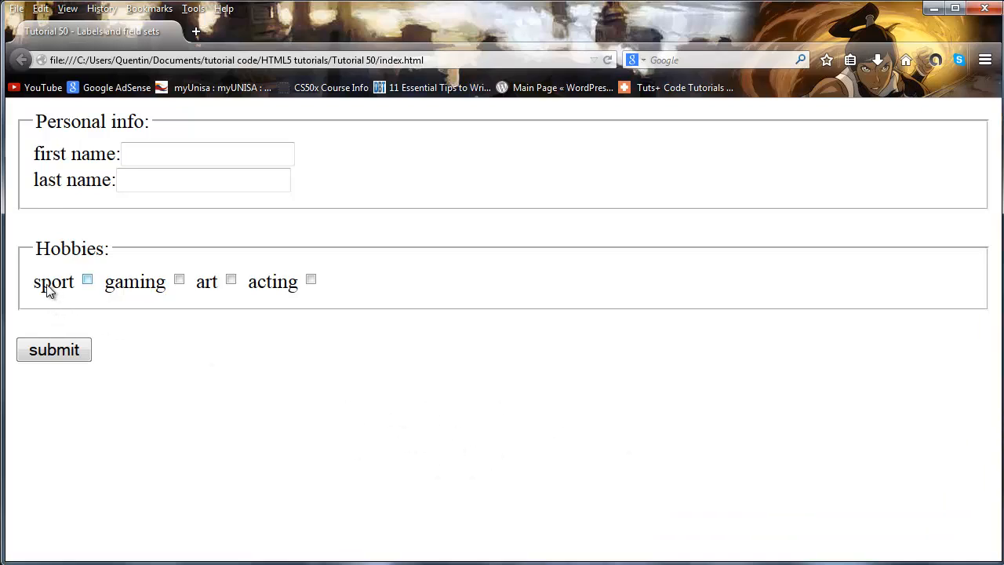
click(88, 280)
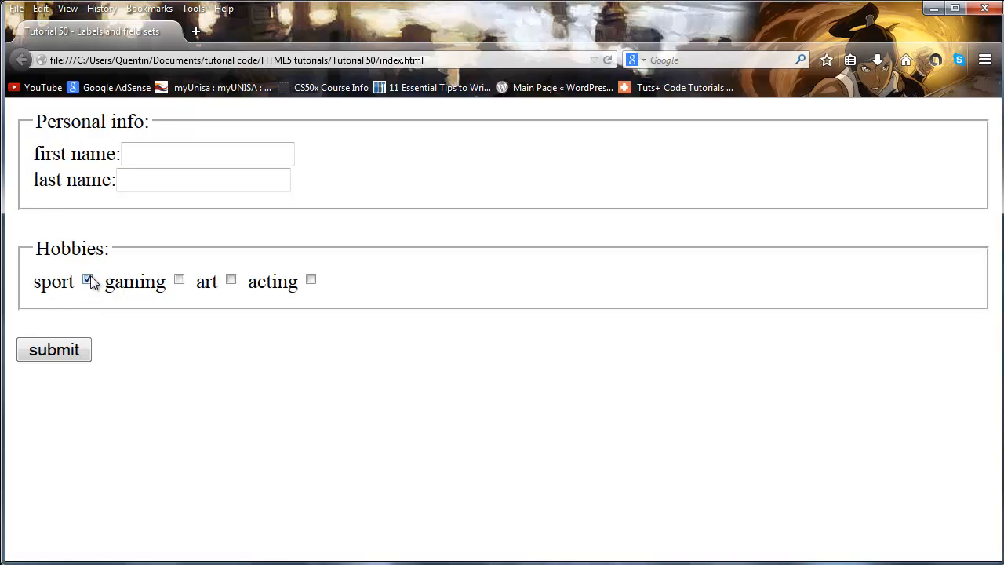
click(179, 280)
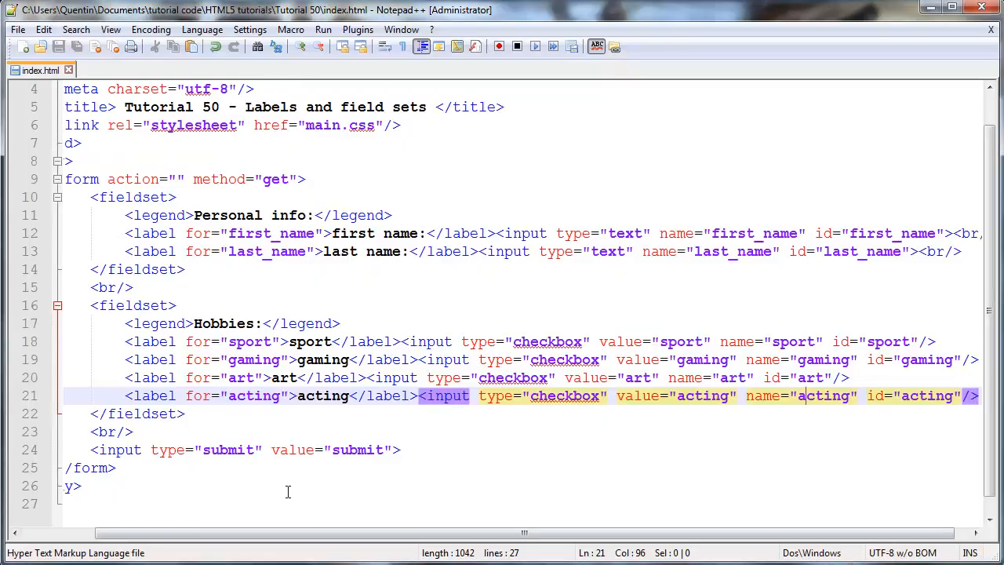
mouse_move(239, 396)
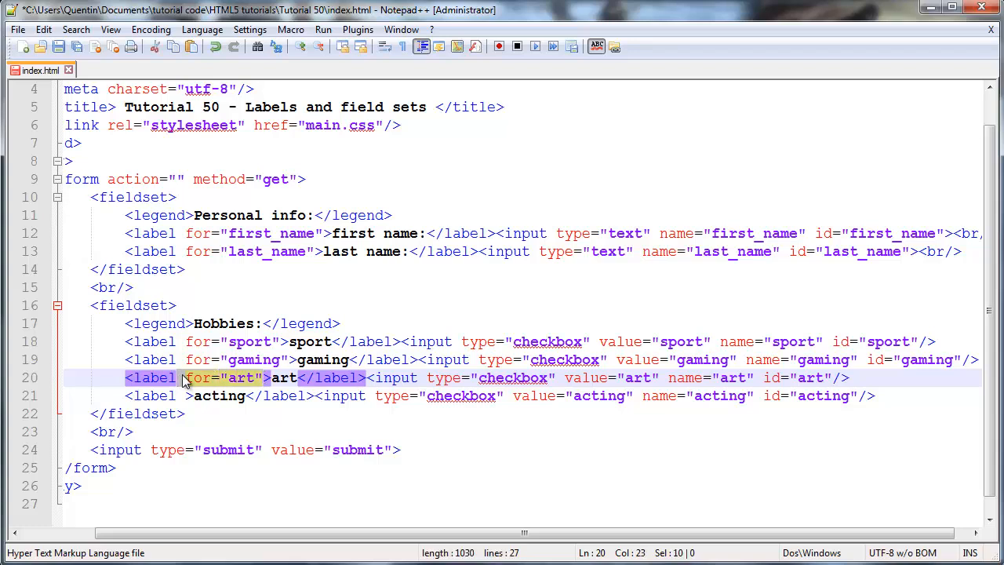
Delete the for attribute from the acting and art labels and save
key(Delete)
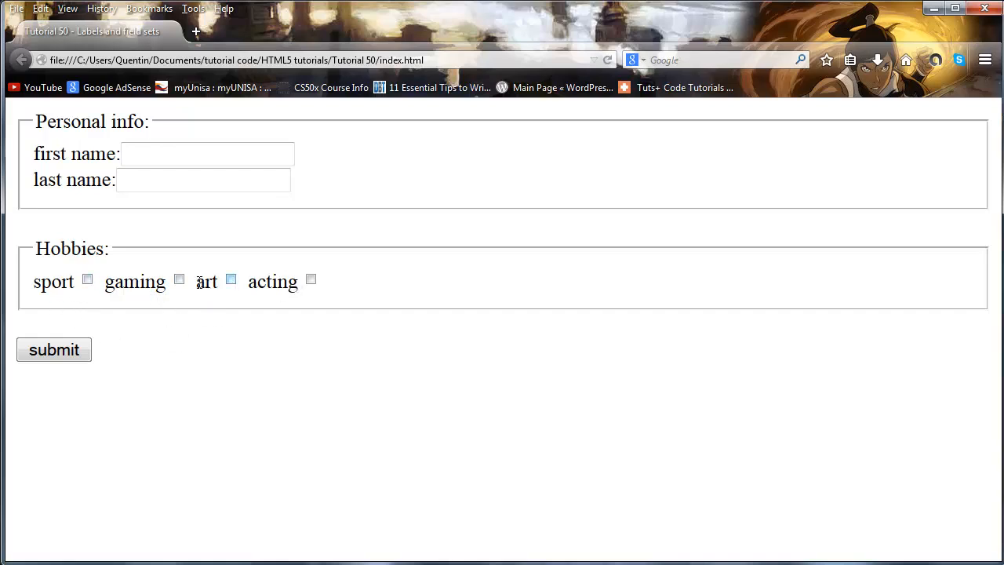
mouse_move(309, 310)
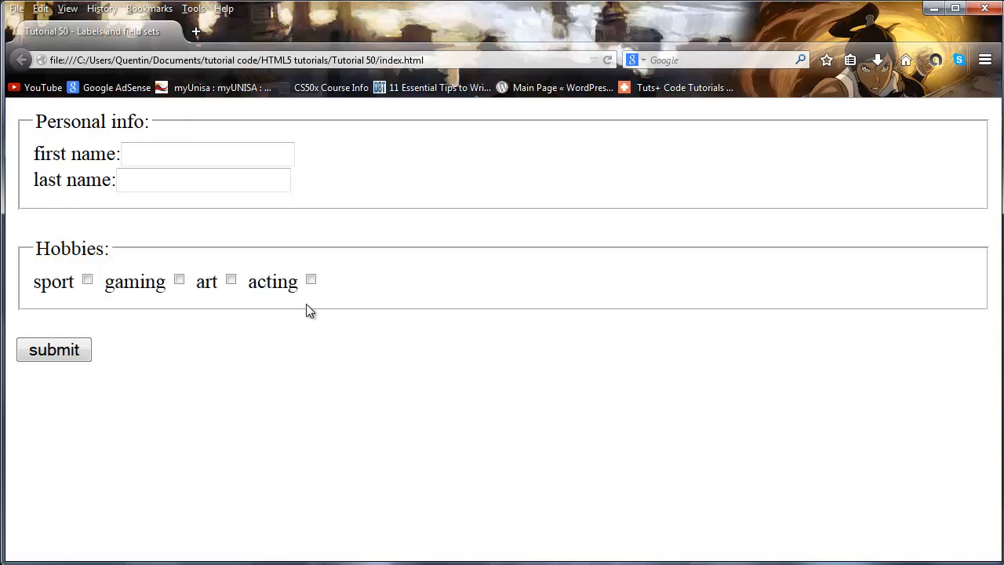
mouse_move(265, 329)
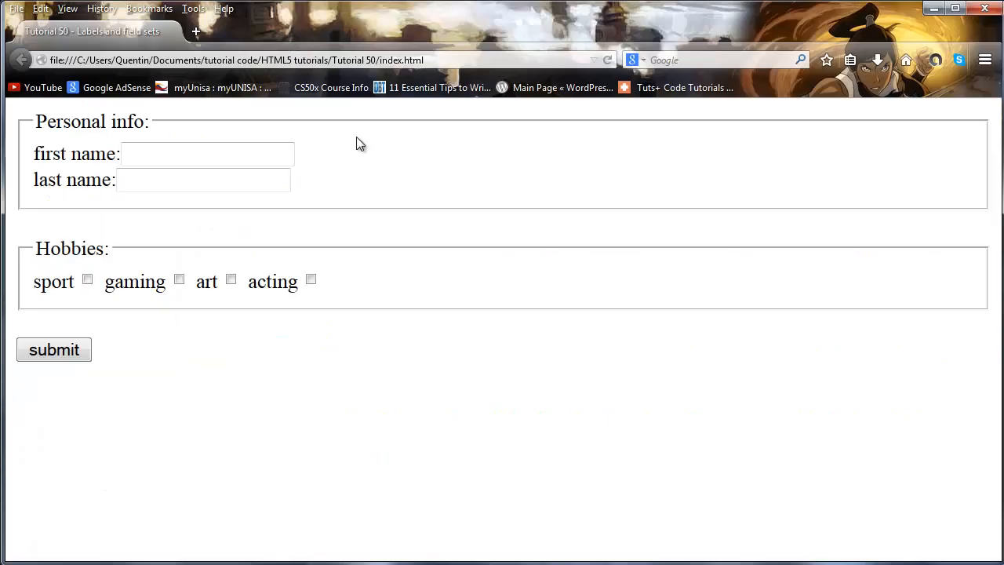
mouse_move(264, 289)
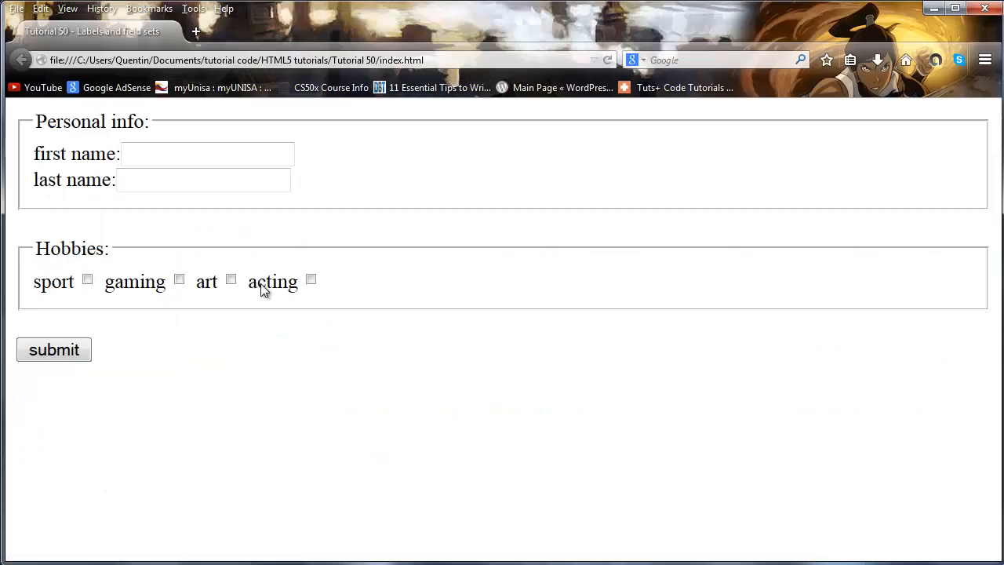
mouse_move(233, 301)
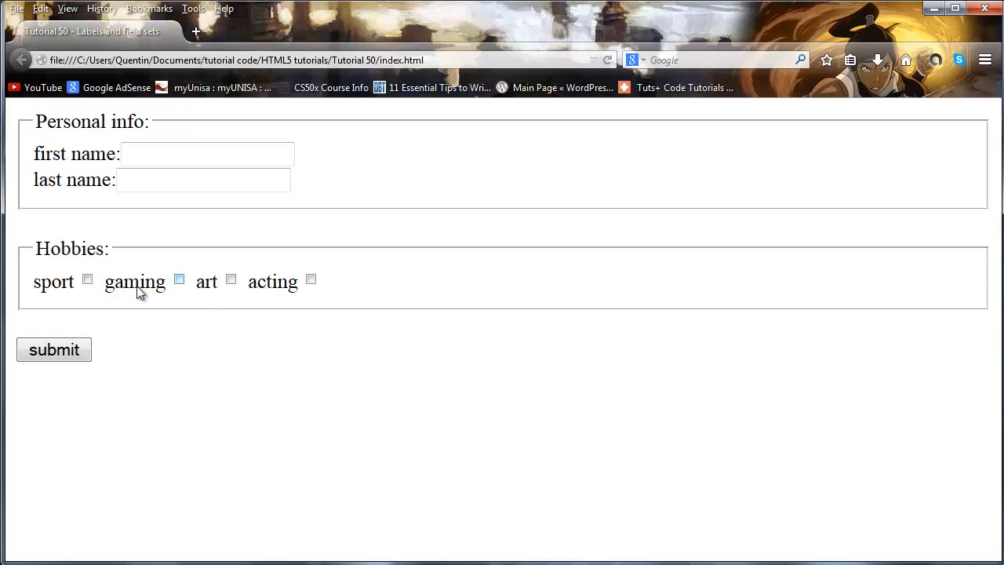
Tick the gaming and sport checkboxes via their labels and focus the first name field via its label
click(179, 279)
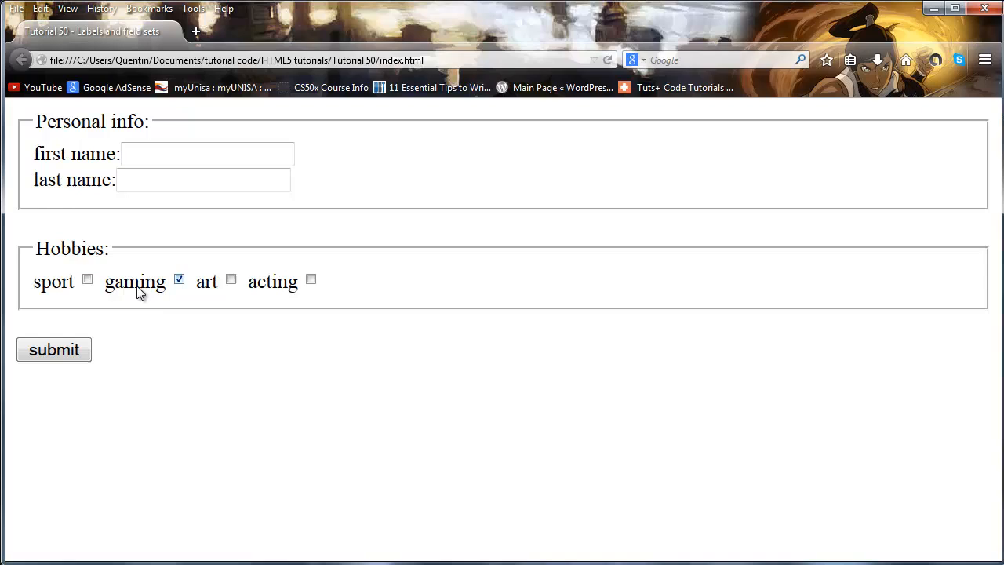
mouse_move(189, 298)
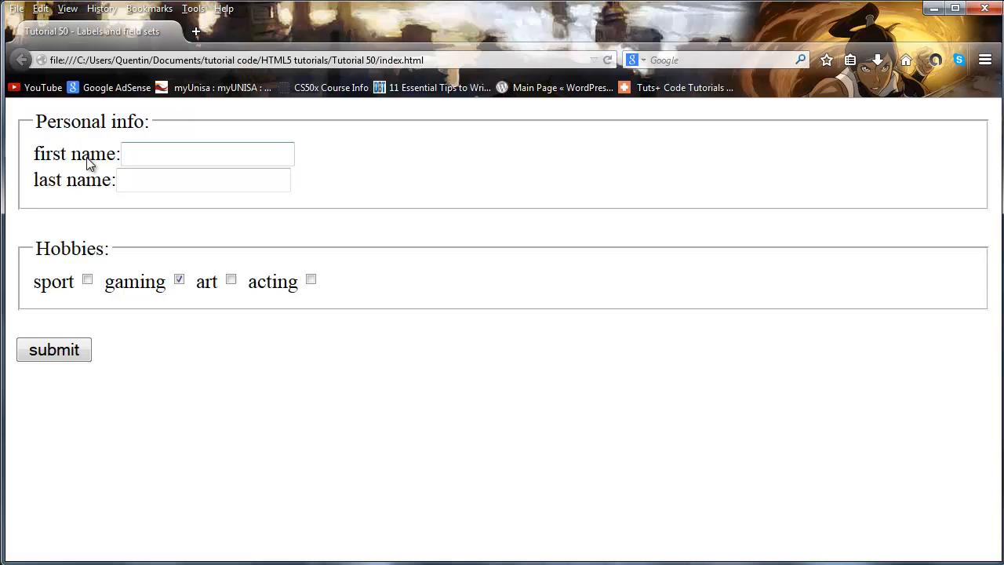
mouse_move(145, 310)
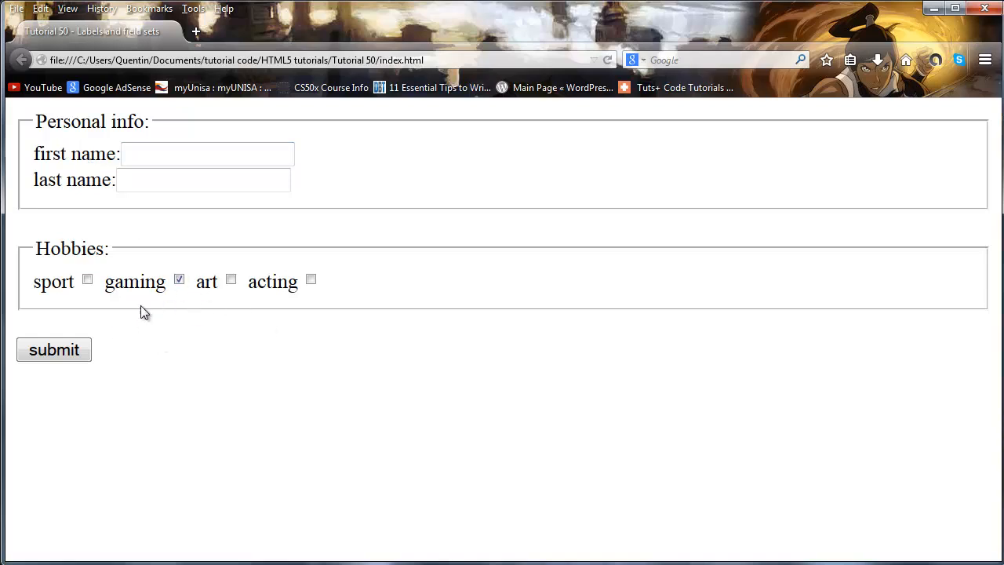
click(88, 280)
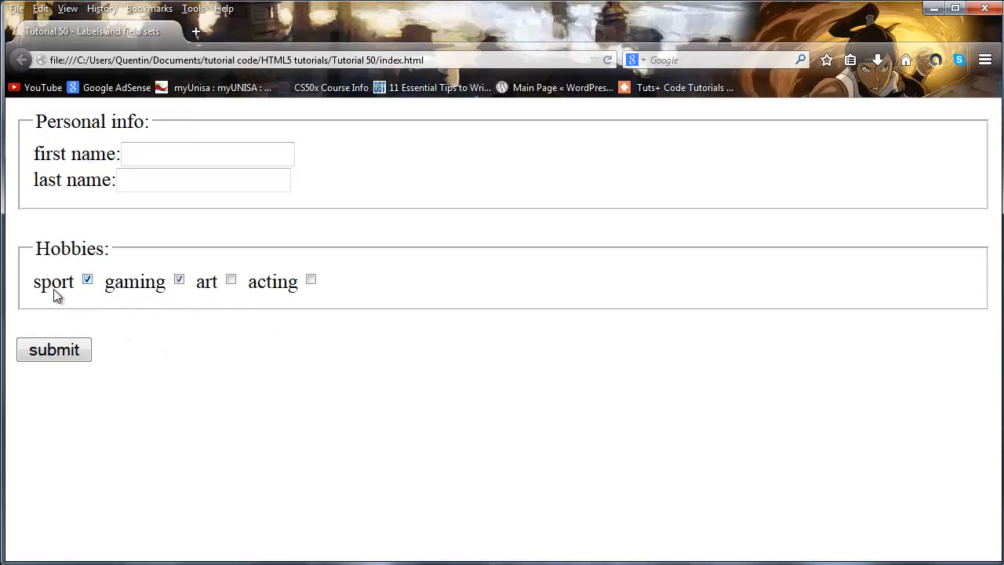
click(207, 153)
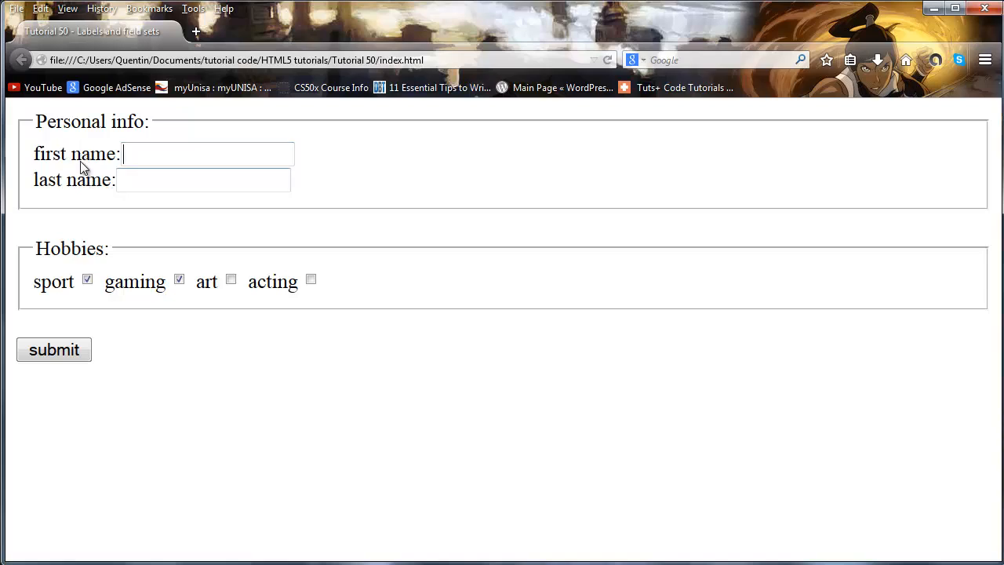
click(207, 154)
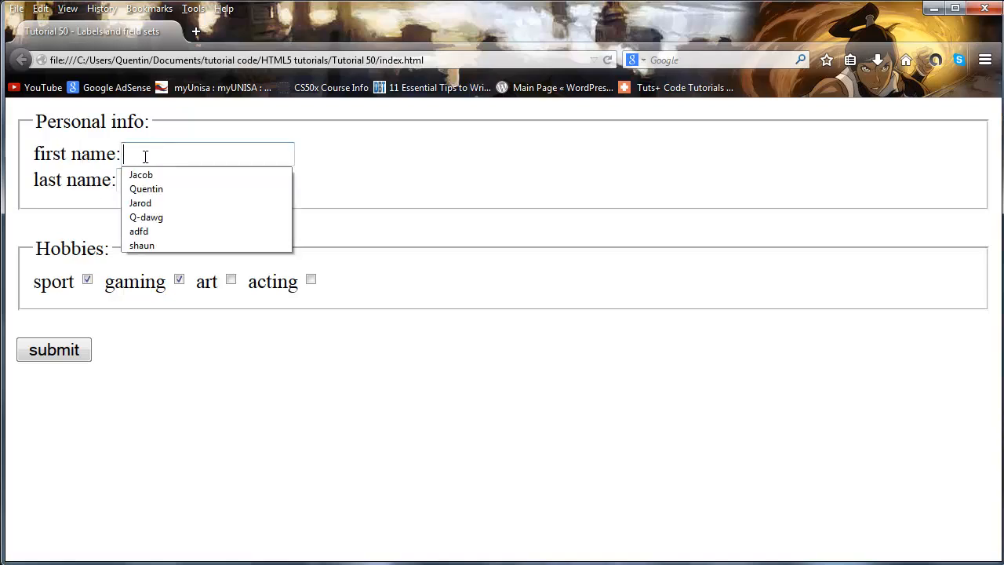